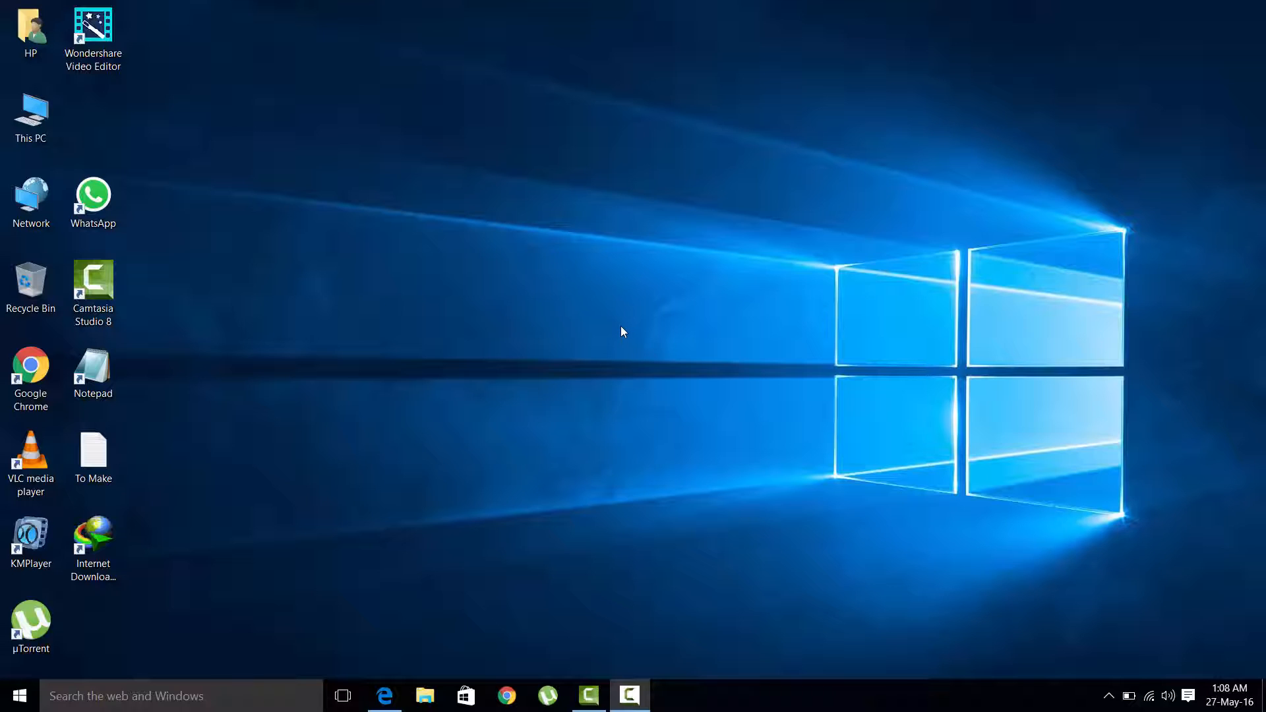
{"action": "mouse_move", "coordinate": [597, 418]}
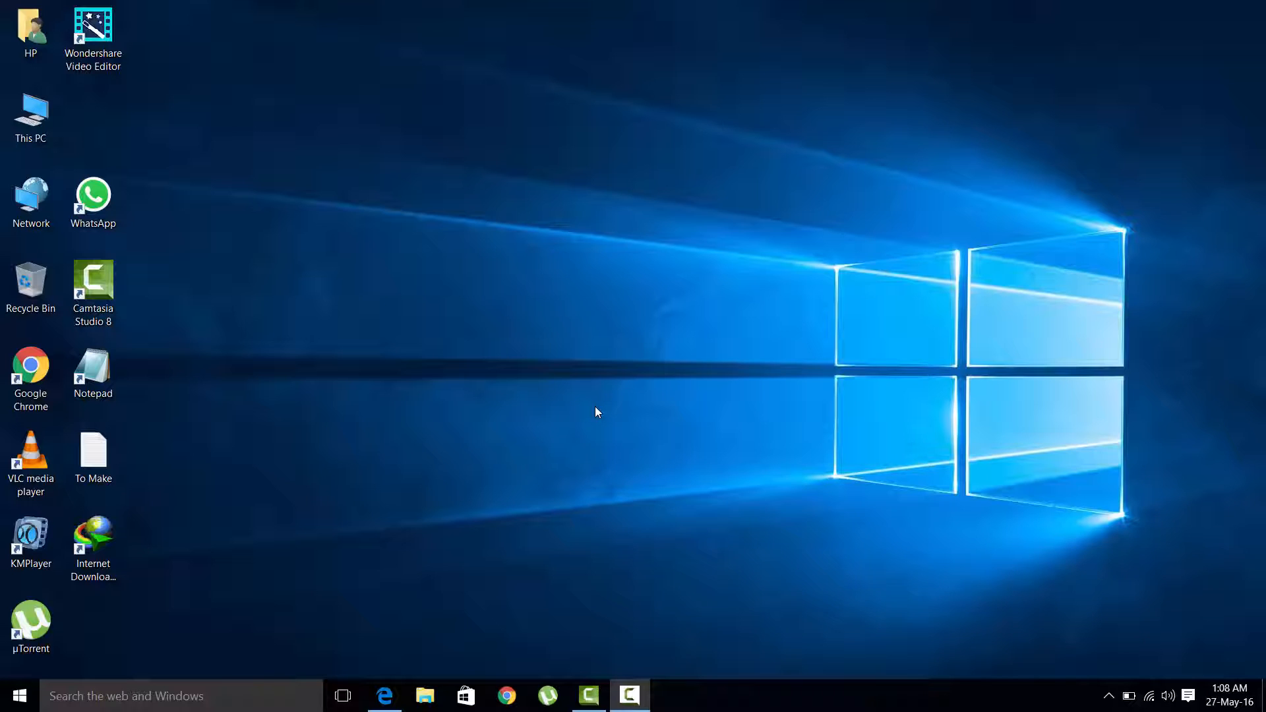
{"action": "mouse_move", "coordinate": [506, 695]}
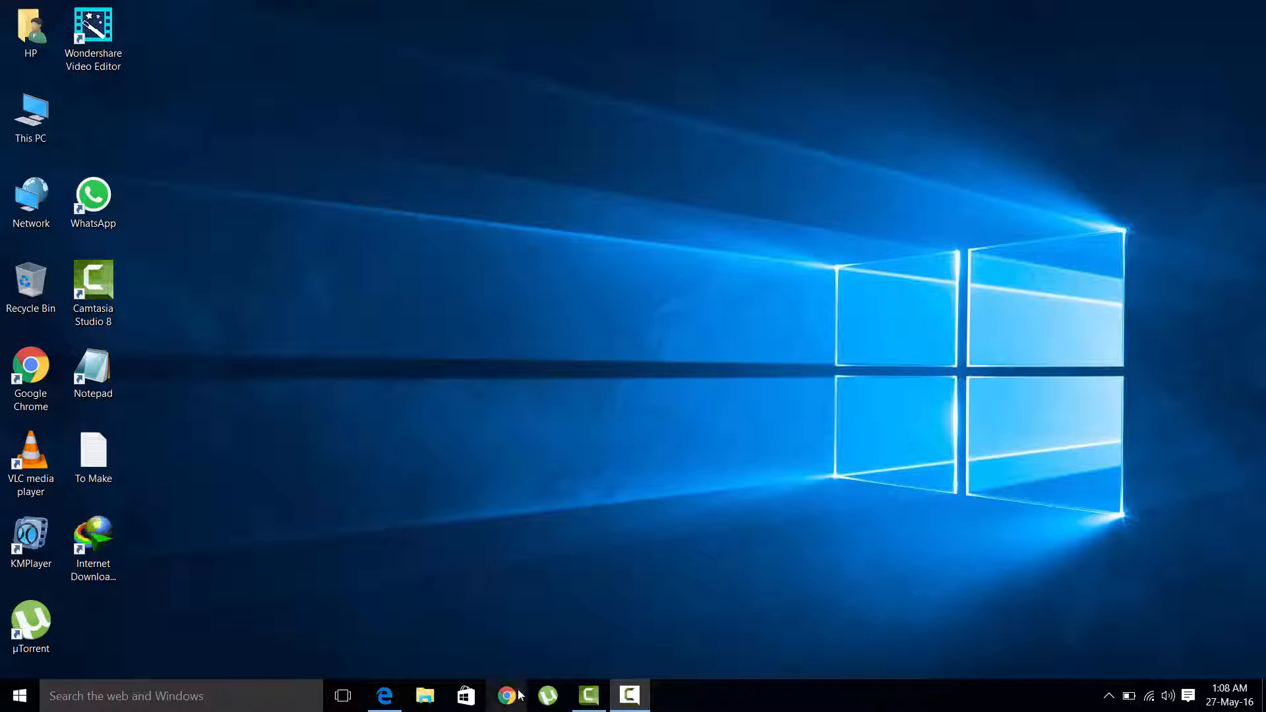
Step: Bring up Chrome and reach the ExtraTorrent page for The Angry Birds Movie 2016 V2 HD-TC torrent
{"action": "left_click", "coordinate": [506, 695]}
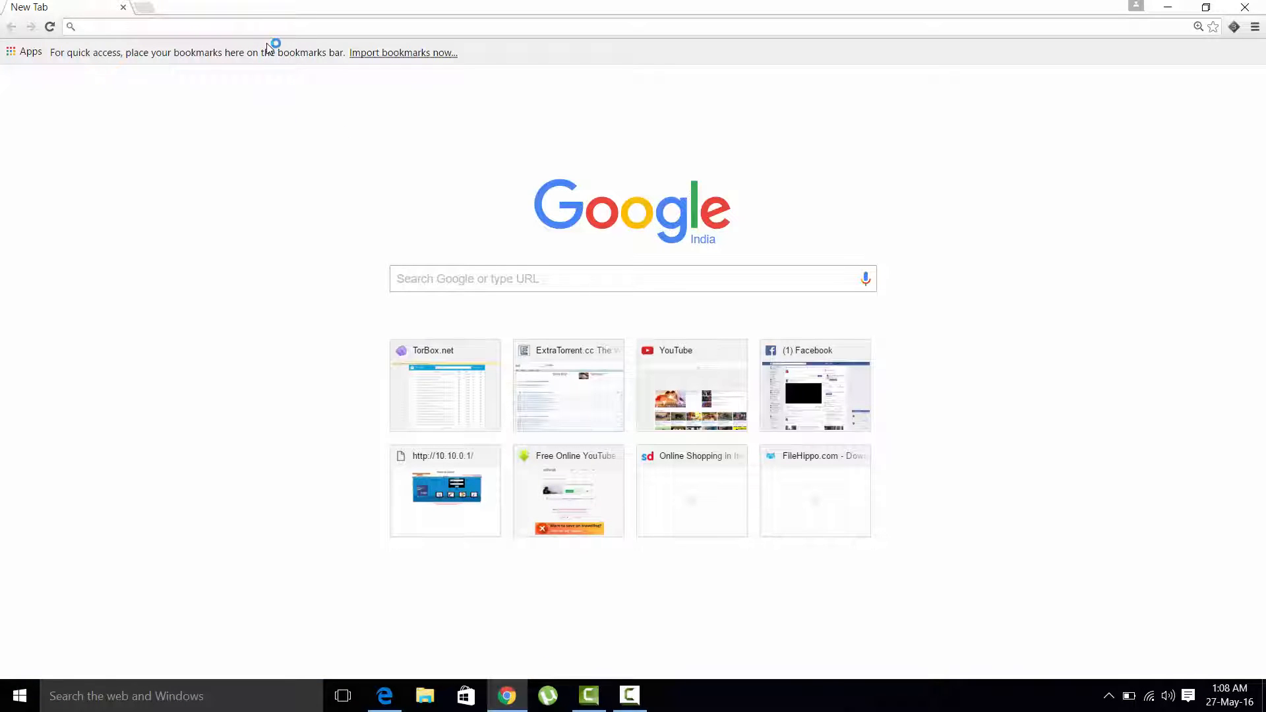
{"action": "left_click", "coordinate": [567, 385]}
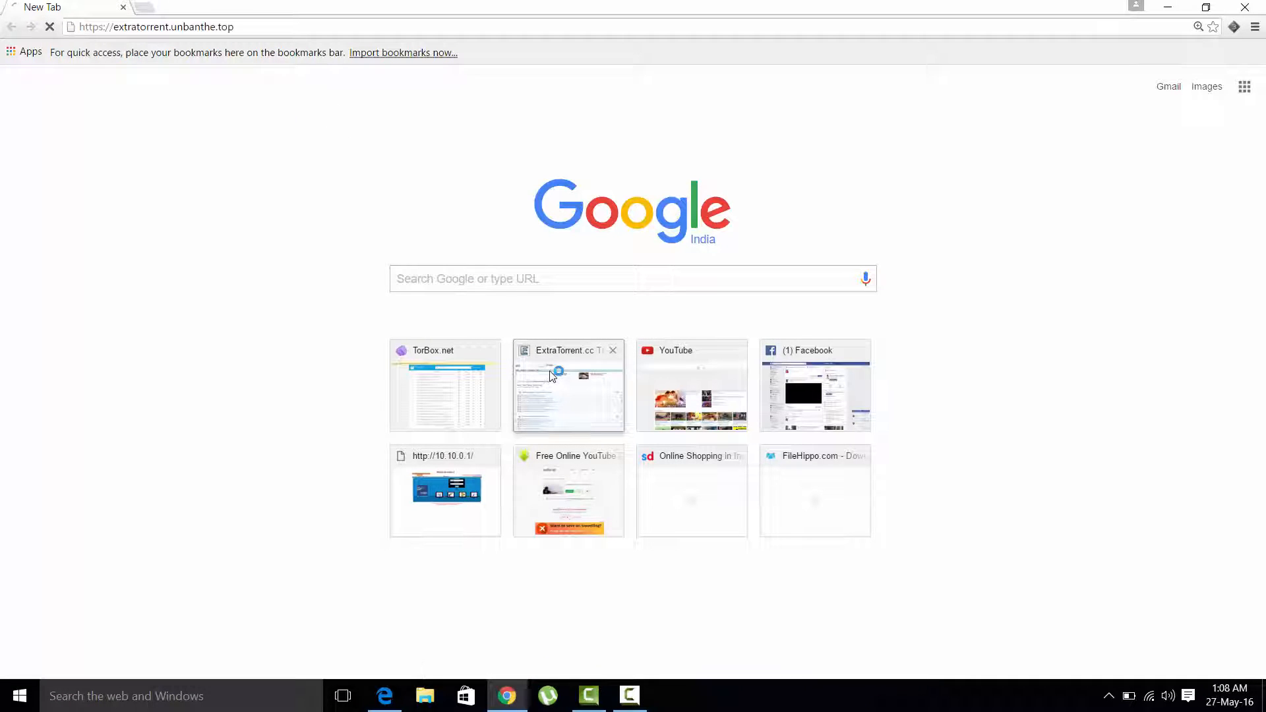
{"action": "left_click", "coordinate": [566, 384]}
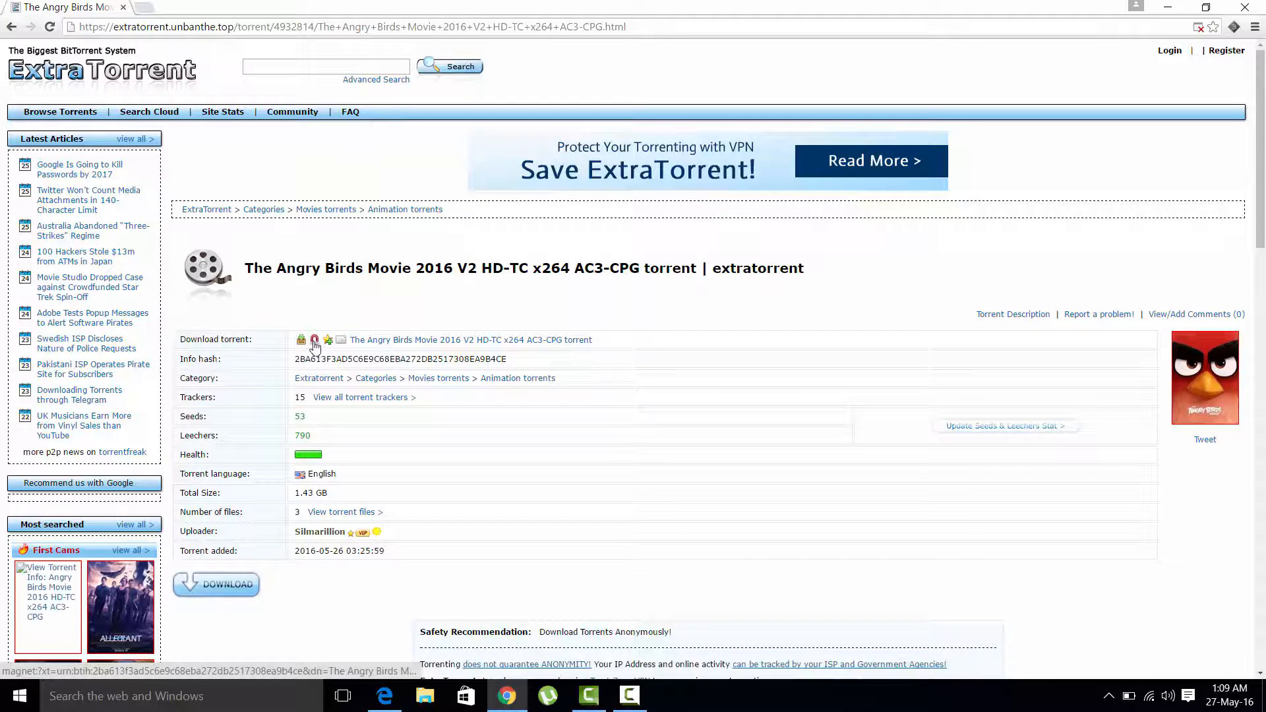
{"action": "mouse_move", "coordinate": [314, 339]}
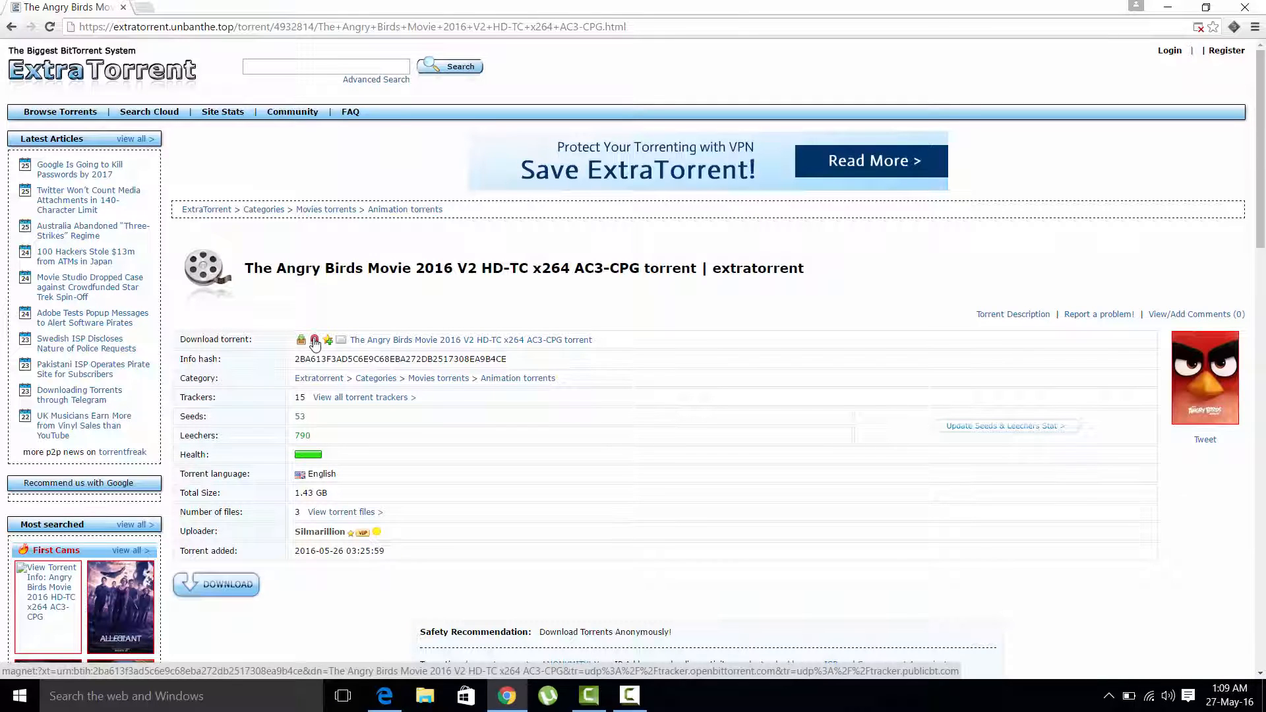
{"action": "mouse_move", "coordinate": [278, 253]}
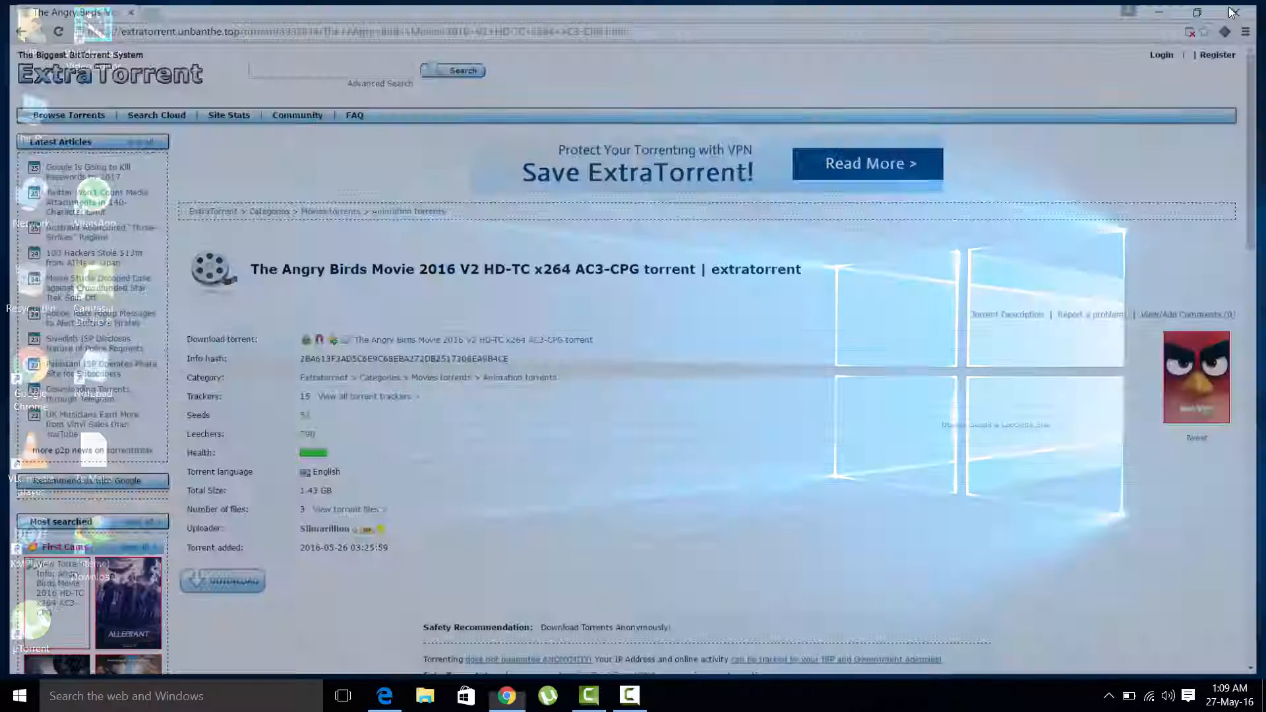
Step: Close Chrome and launch Control Panel from a taskbar search for 'control'
{"action": "left_click", "coordinate": [1231, 12]}
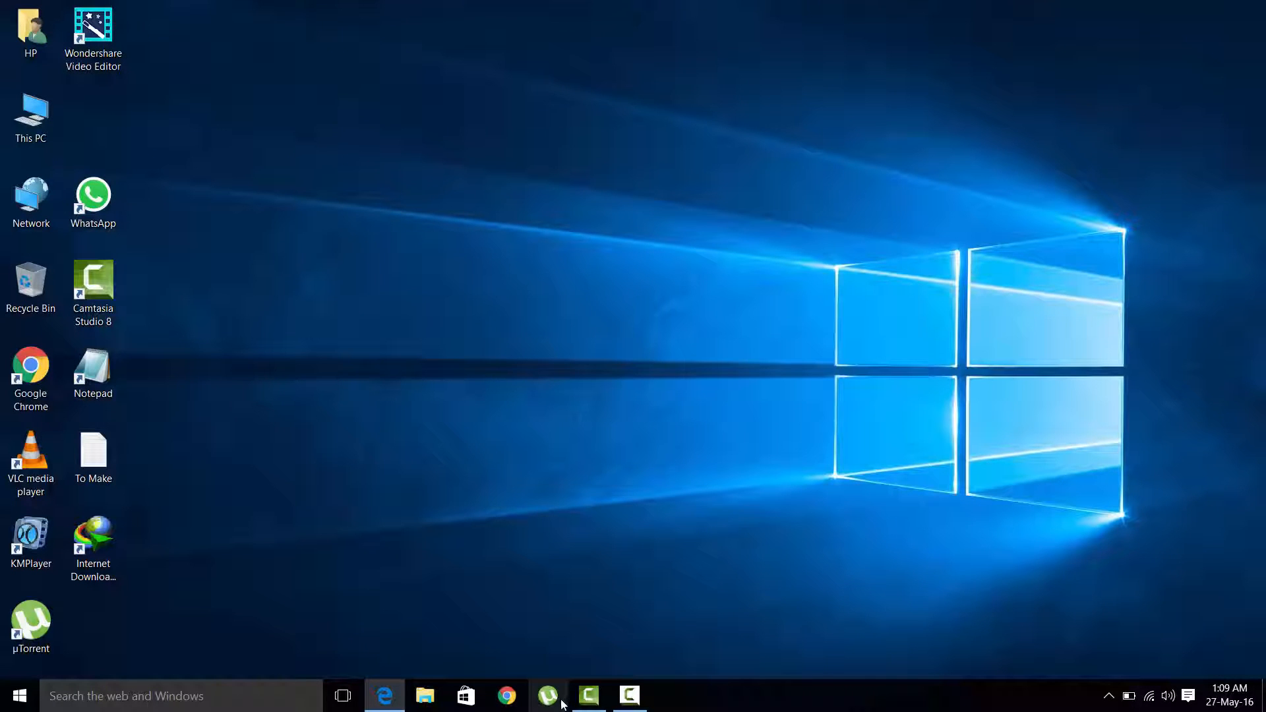
{"action": "mouse_move", "coordinate": [635, 595]}
{"action": "type", "text": "c"}
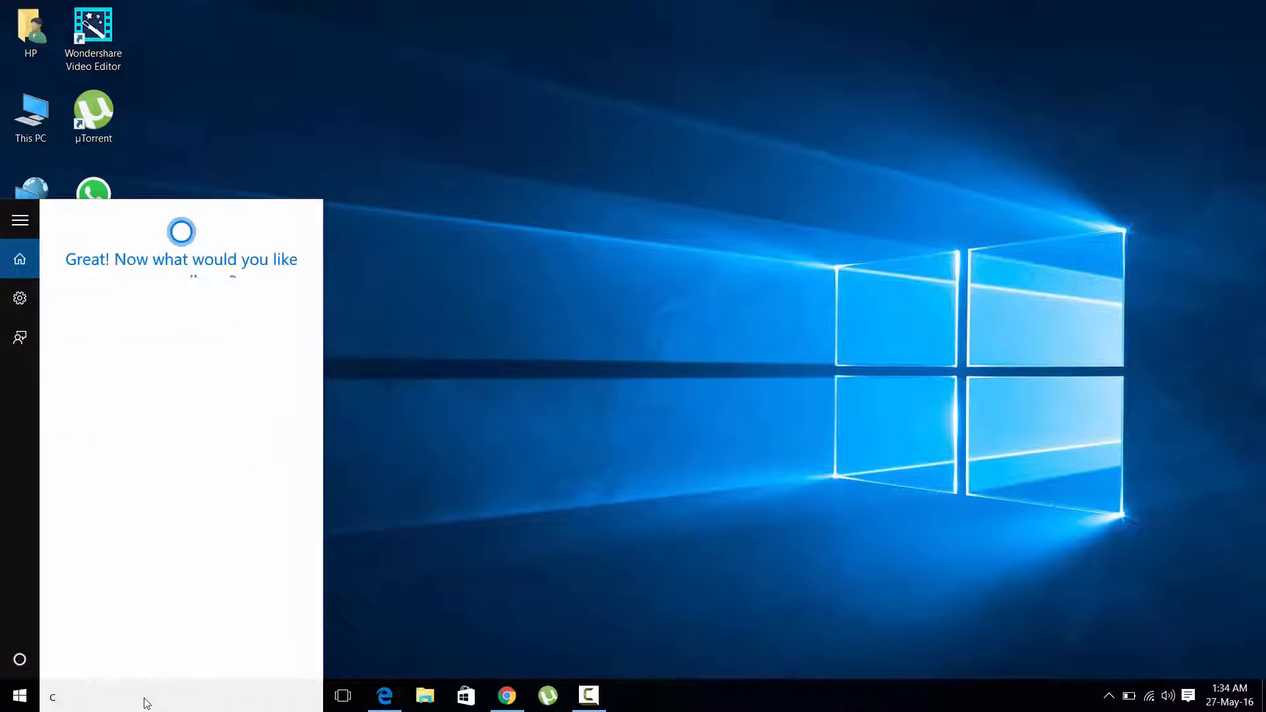
{"action": "type", "text": "ontrol"}
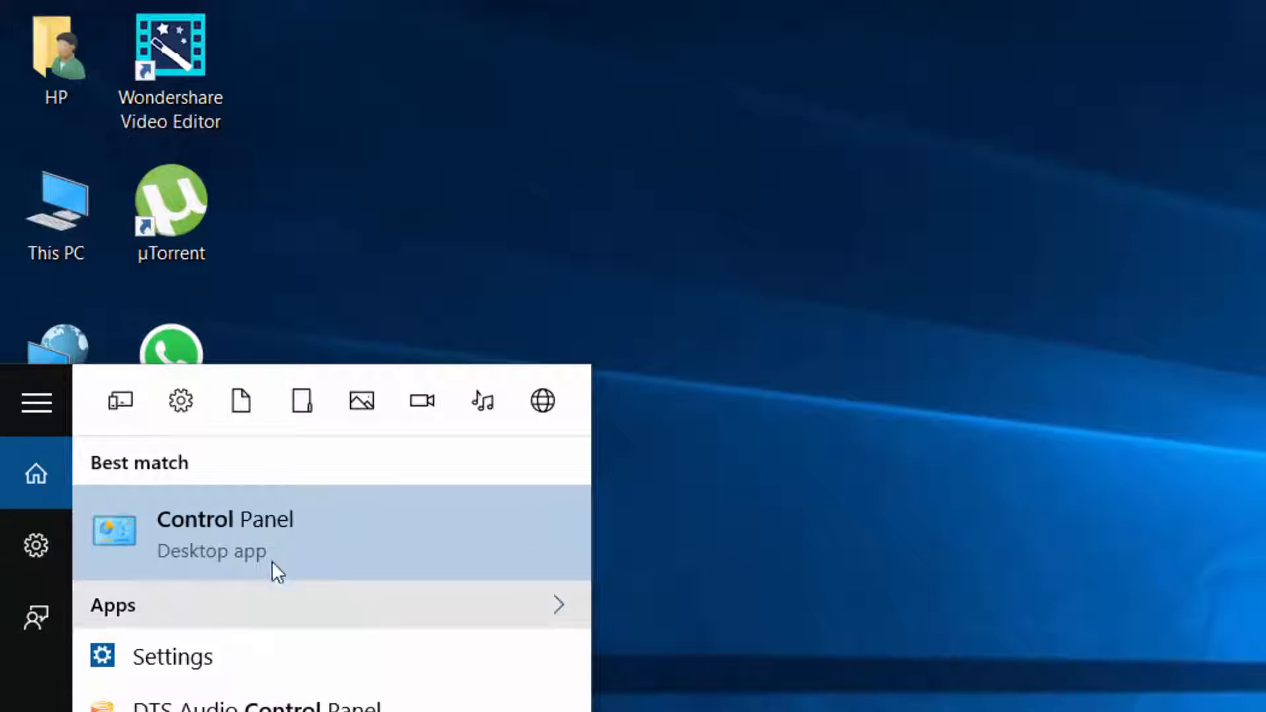
{"action": "left_click", "coordinate": [224, 531]}
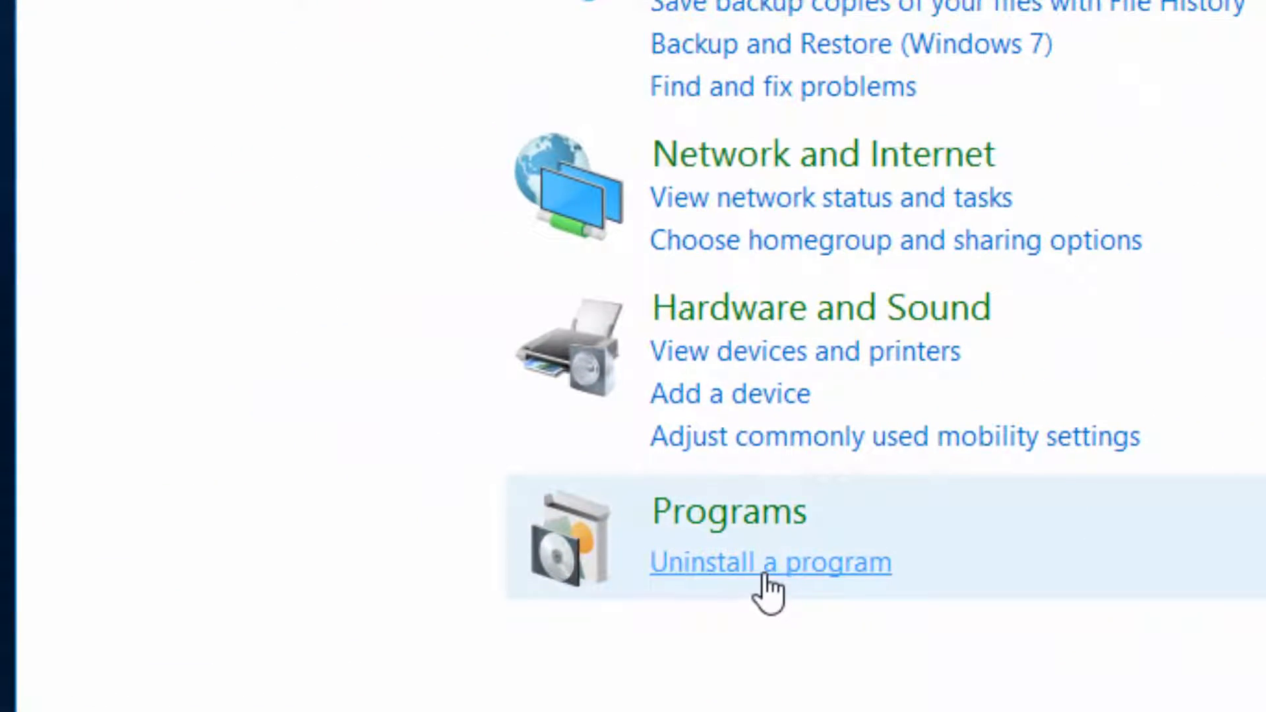
Step: Reach Programs and Features and select µTorrent in the installed programs list
{"action": "left_click", "coordinate": [769, 561]}
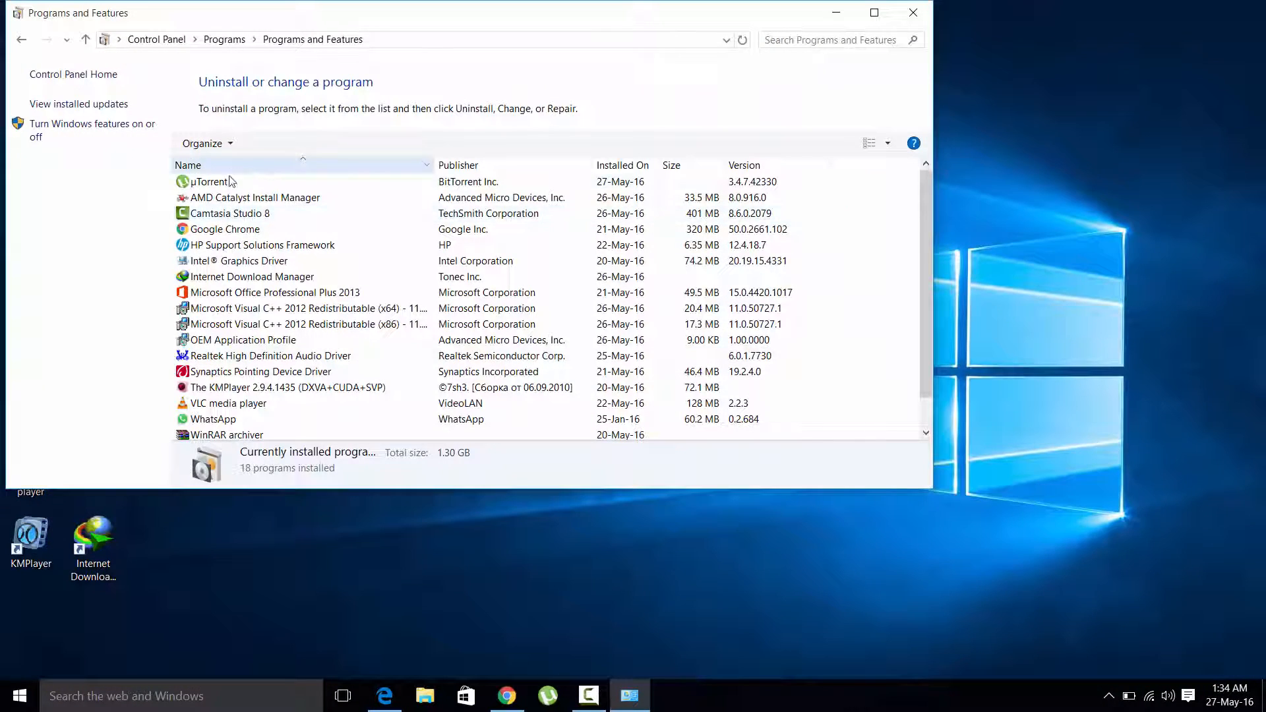
{"action": "left_click", "coordinate": [212, 181]}
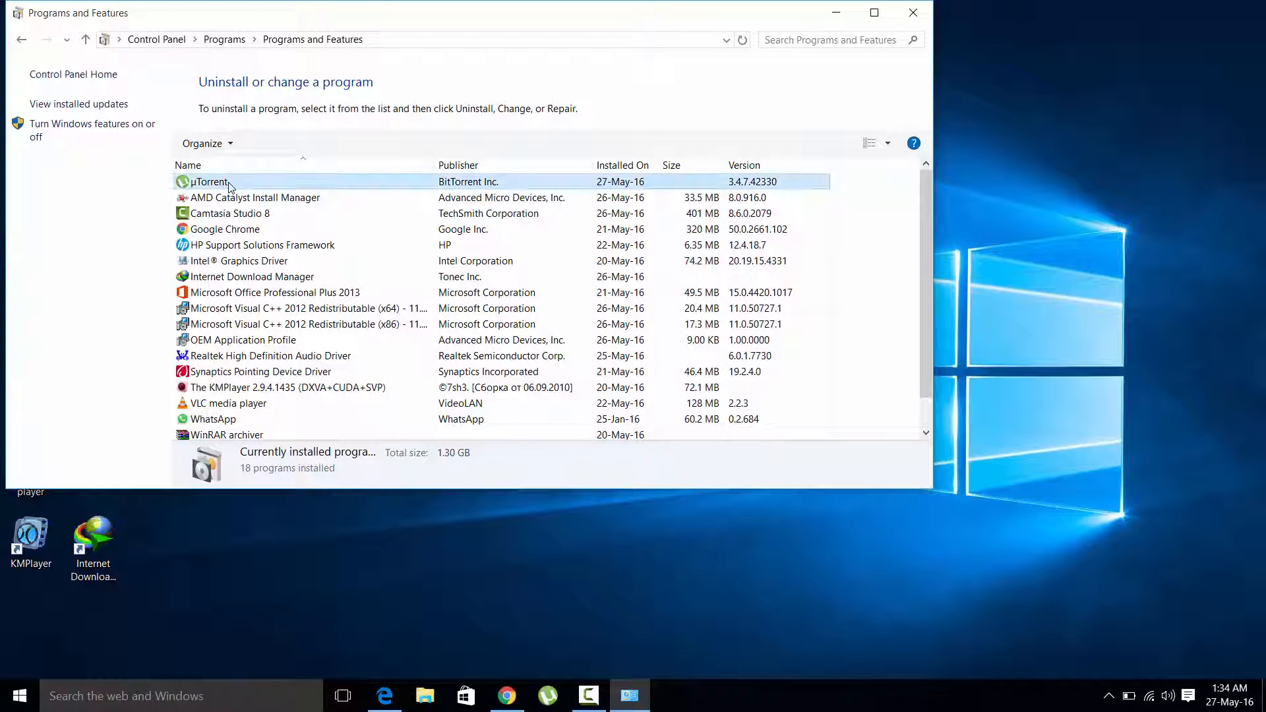
{"action": "left_click", "coordinate": [209, 181]}
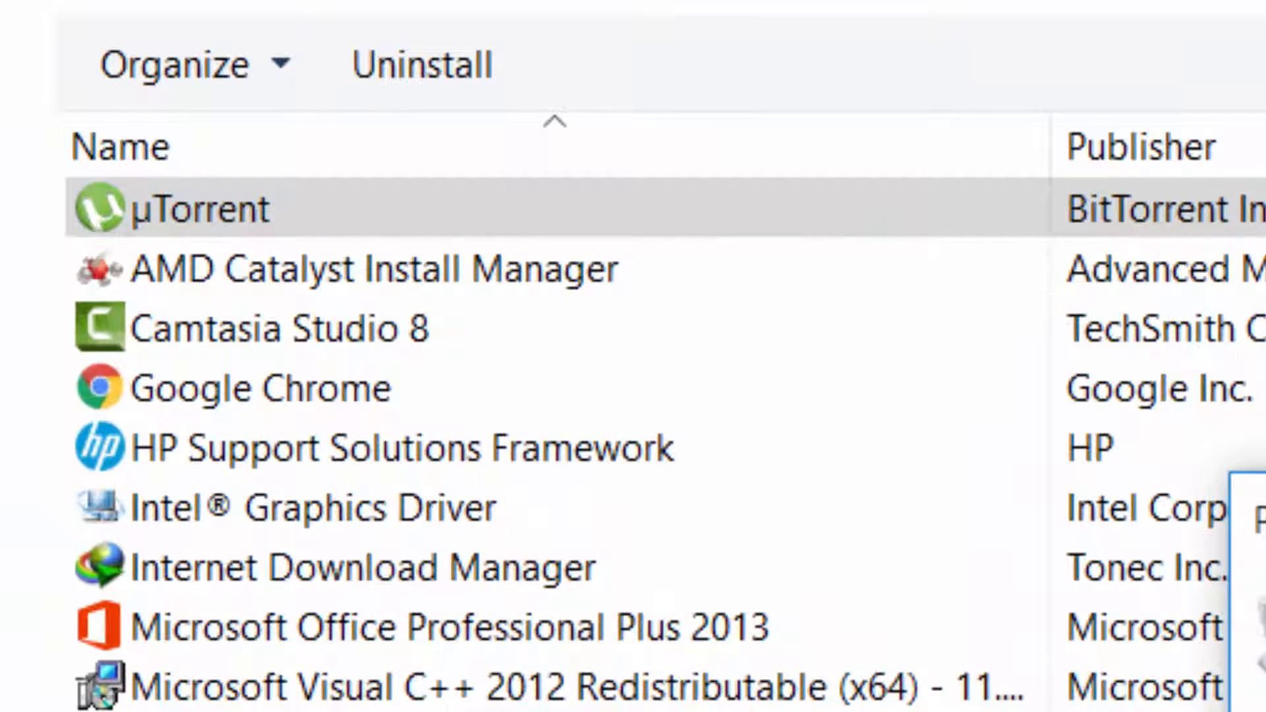
{"action": "left_click", "coordinate": [533, 208]}
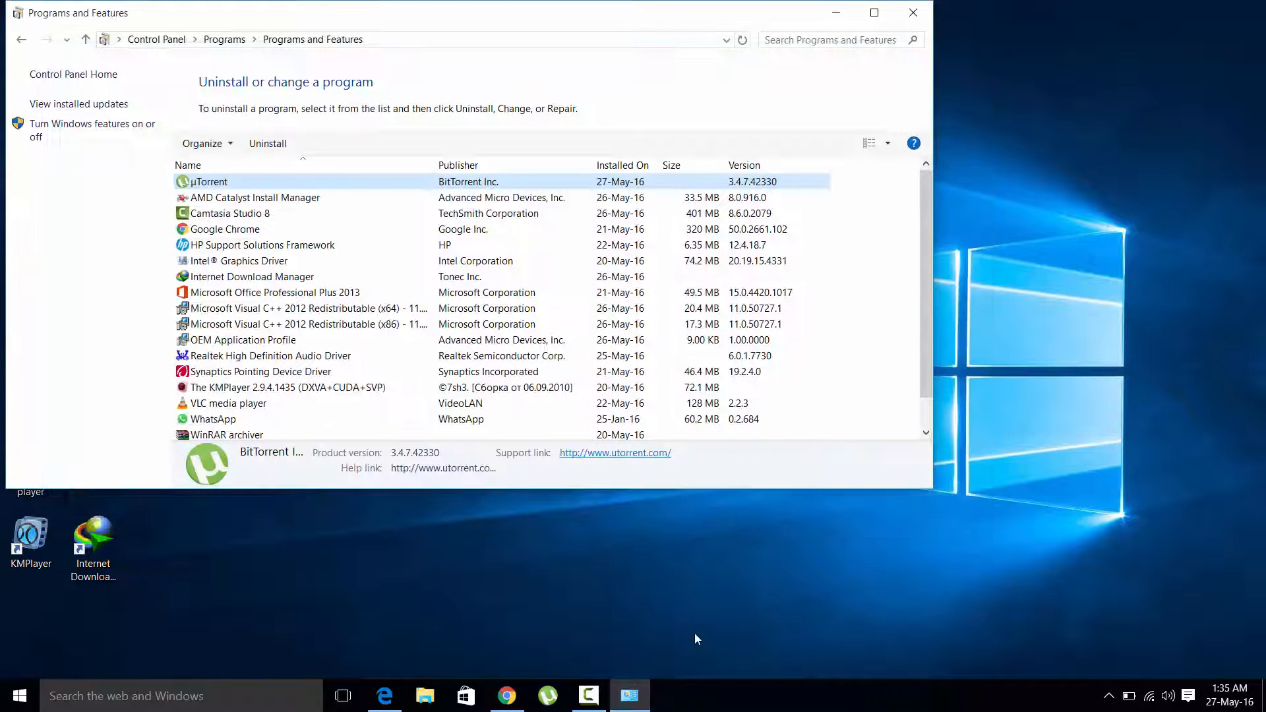
Step: Uninstall µTorrent including its saved settings, then dismiss the survey page and programs window
{"action": "left_click", "coordinate": [267, 142]}
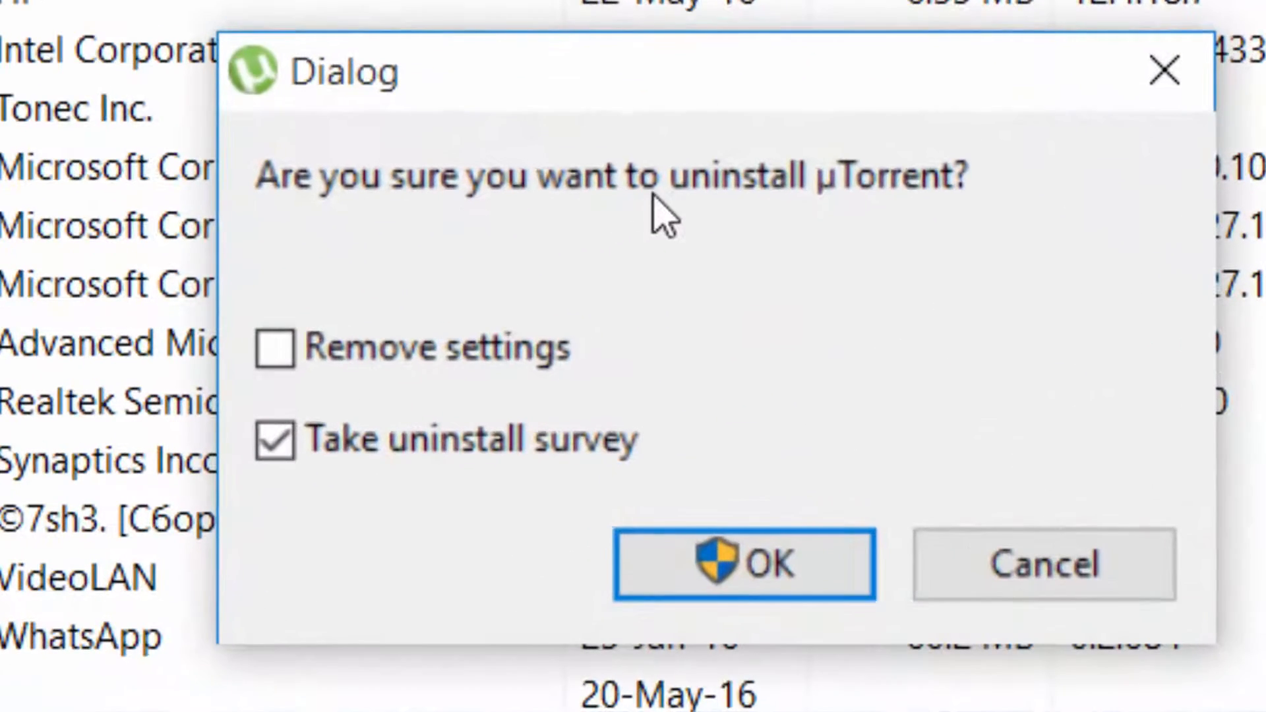
{"action": "mouse_move", "coordinate": [273, 240]}
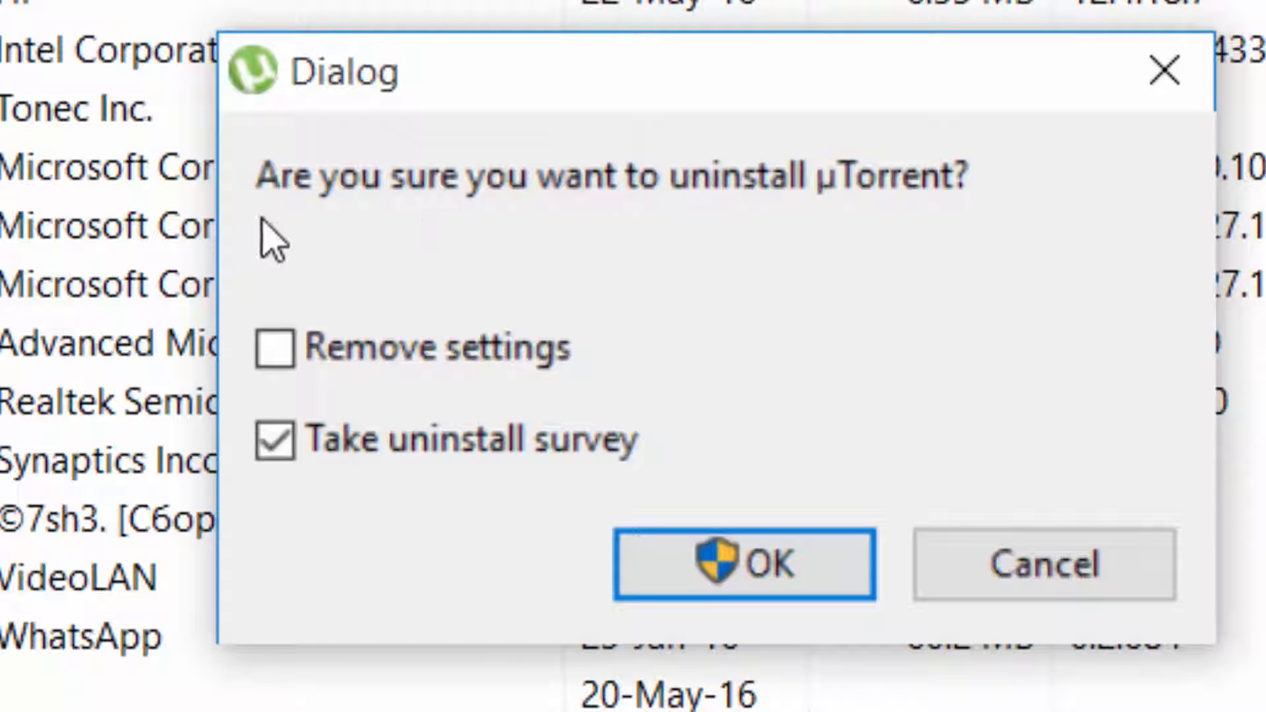
{"action": "mouse_move", "coordinate": [795, 221]}
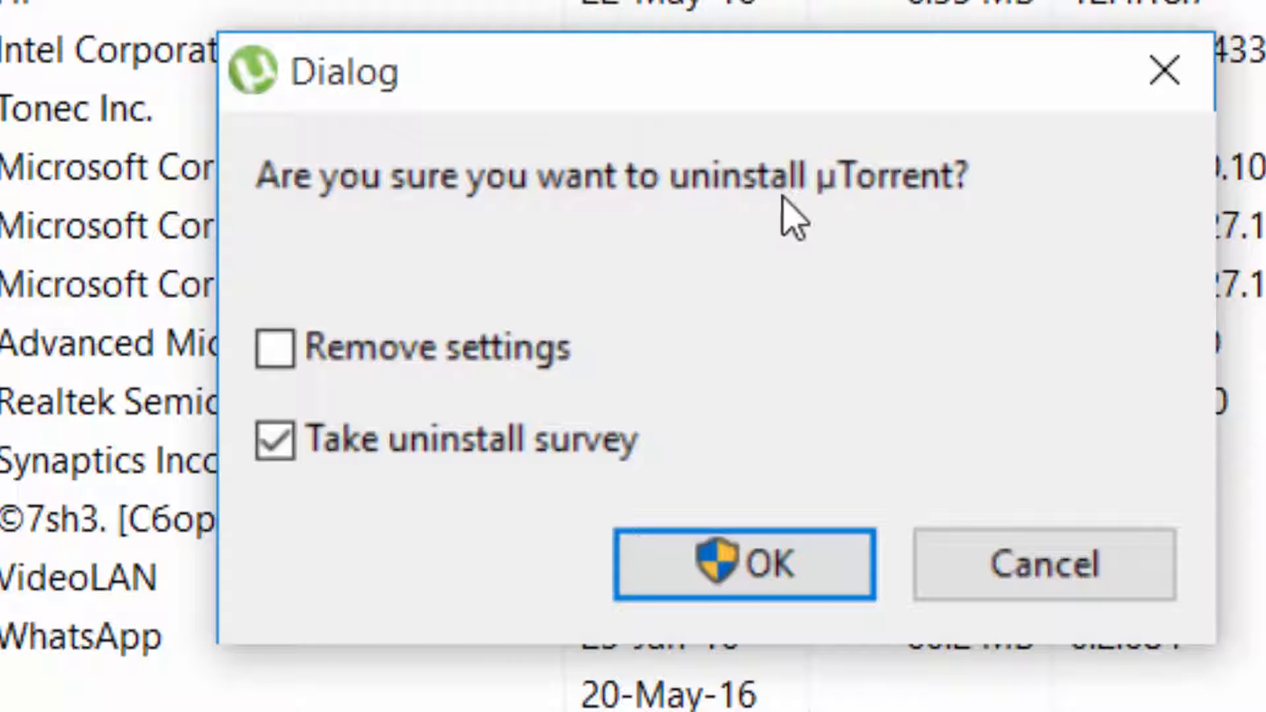
{"action": "mouse_move", "coordinate": [347, 255]}
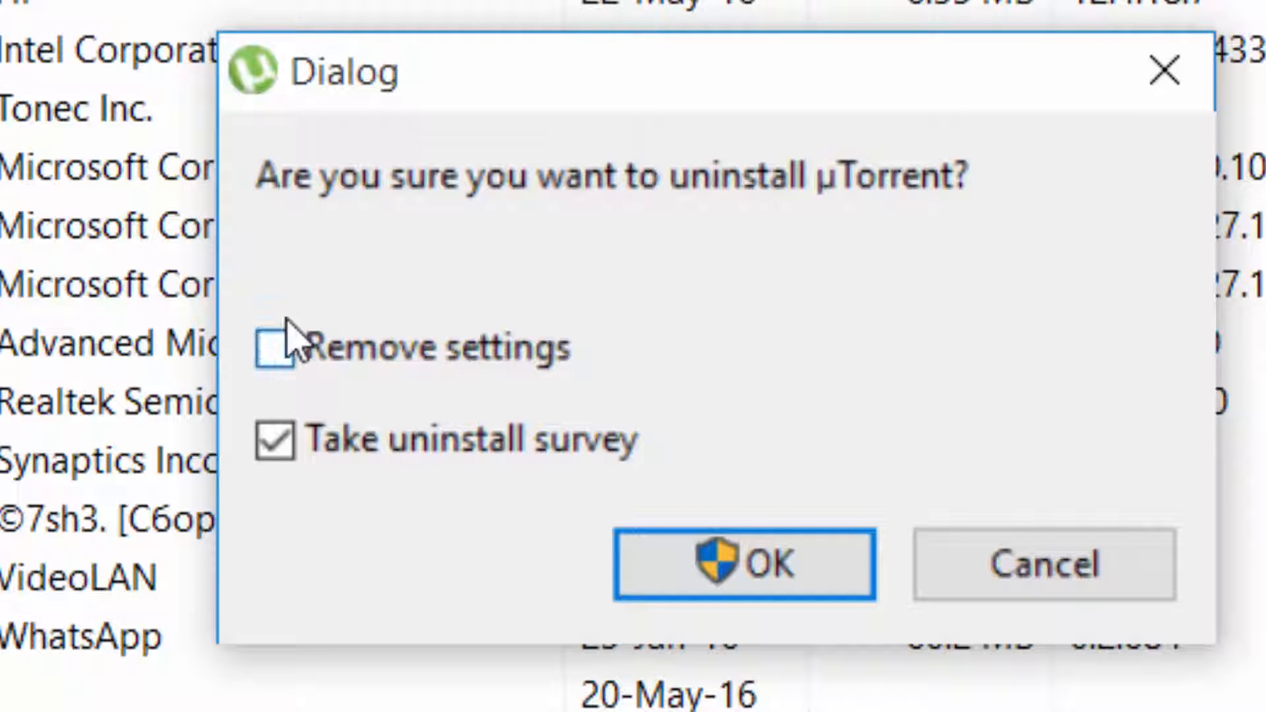
{"action": "mouse_move", "coordinate": [319, 395]}
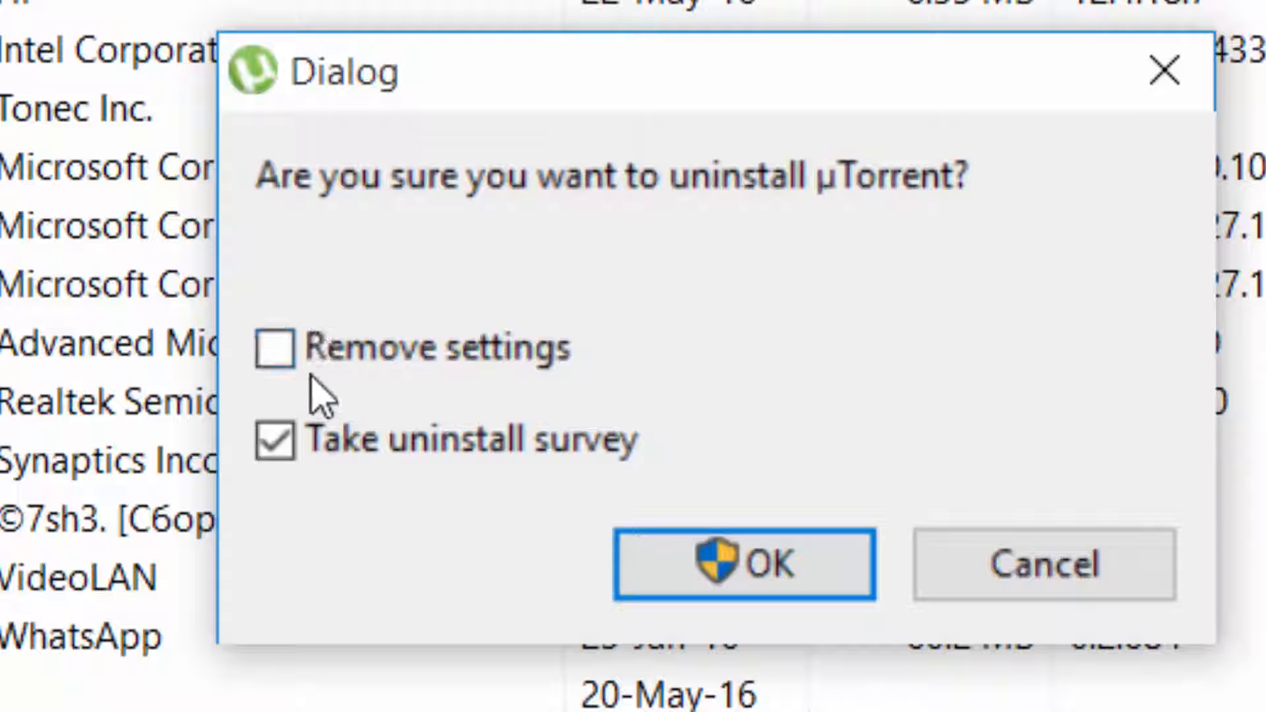
{"action": "left_click", "coordinate": [275, 347]}
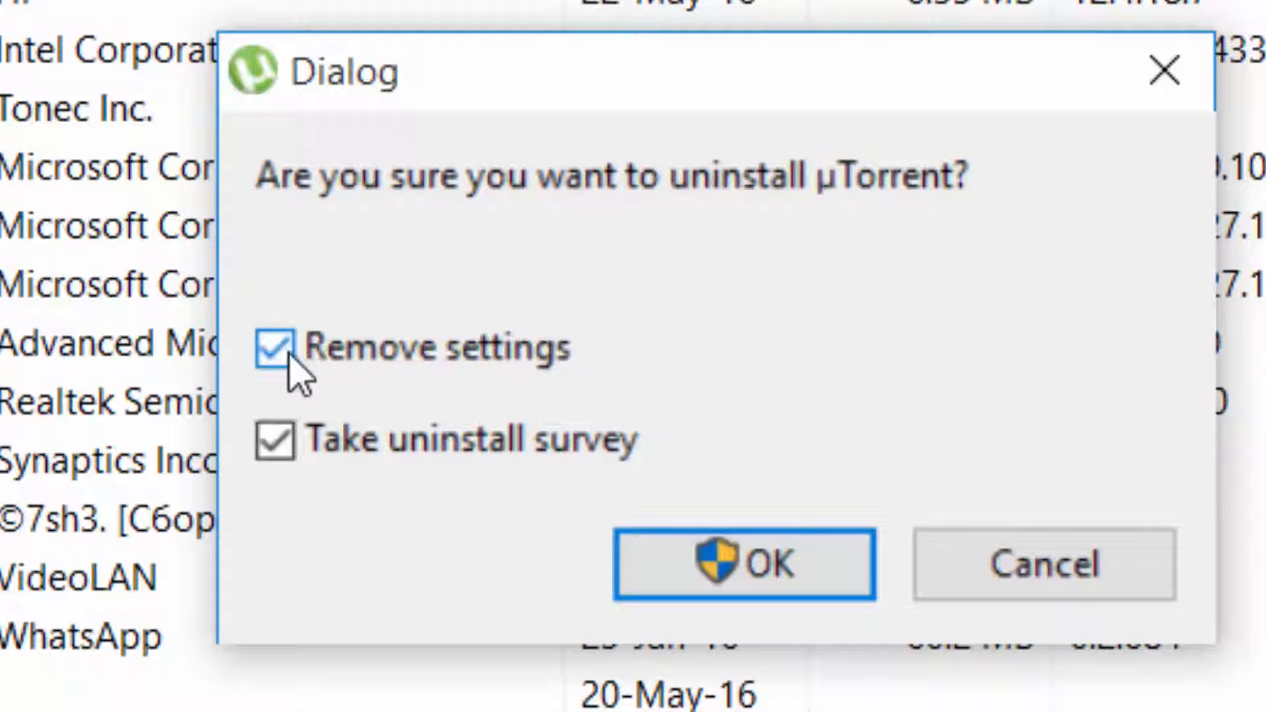
{"action": "left_click", "coordinate": [742, 563]}
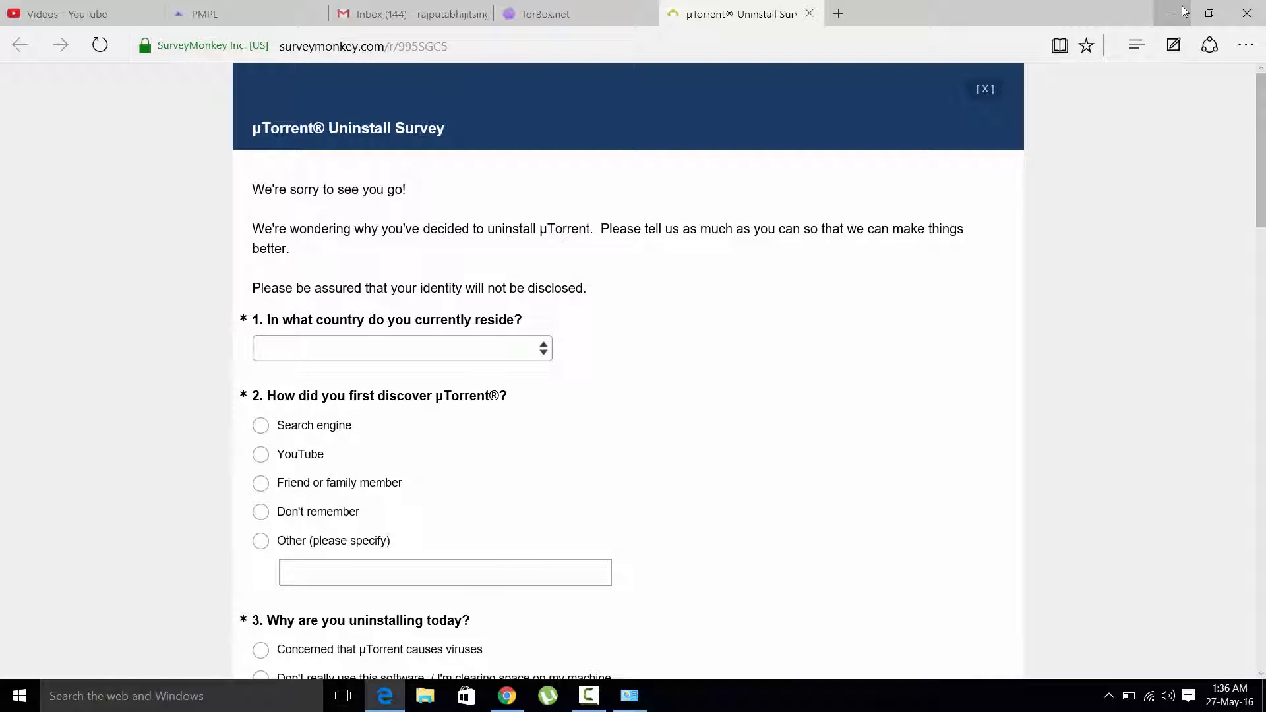
{"action": "left_click", "coordinate": [1171, 13]}
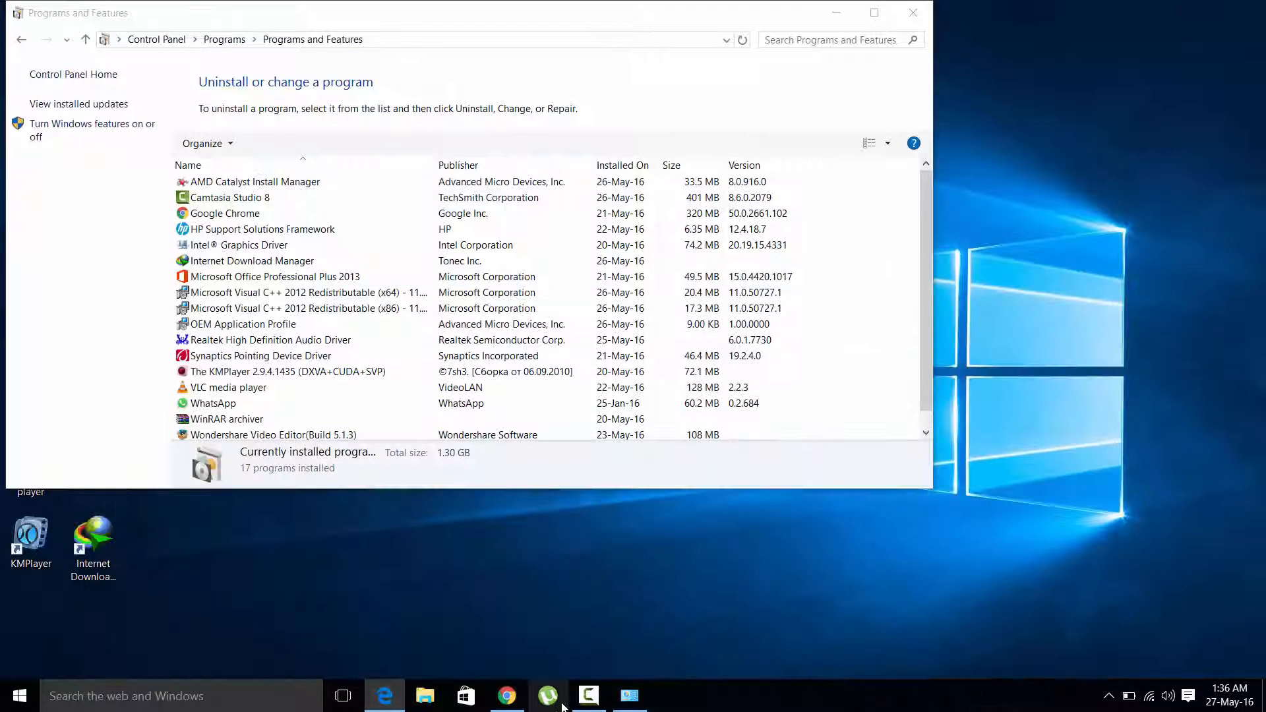
{"action": "left_click", "coordinate": [912, 12]}
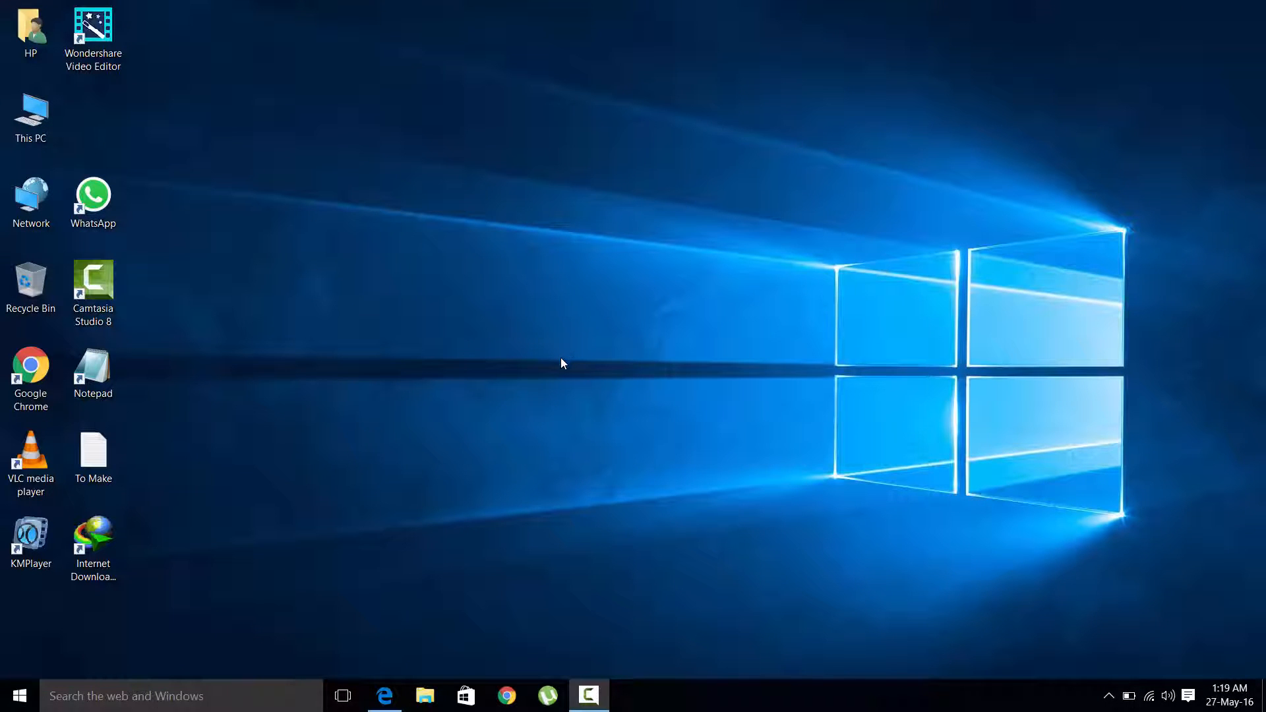
{"action": "mouse_move", "coordinate": [509, 660]}
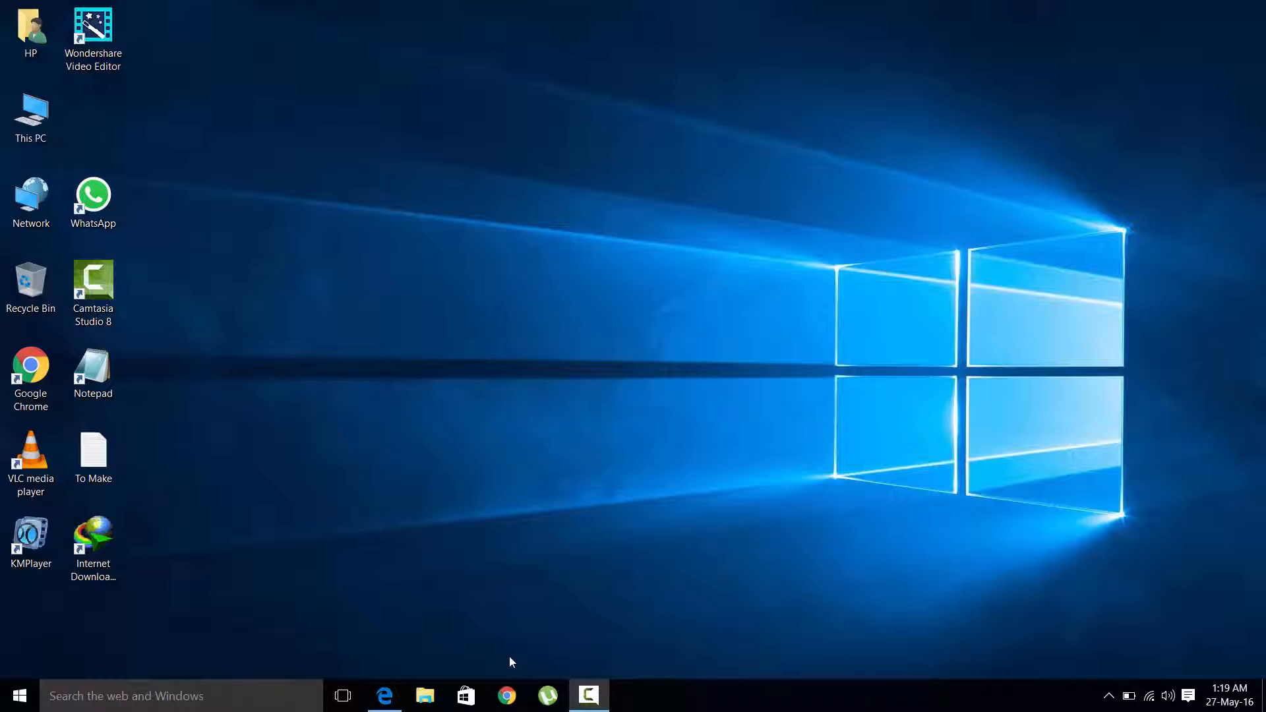
{"action": "mouse_move", "coordinate": [506, 695]}
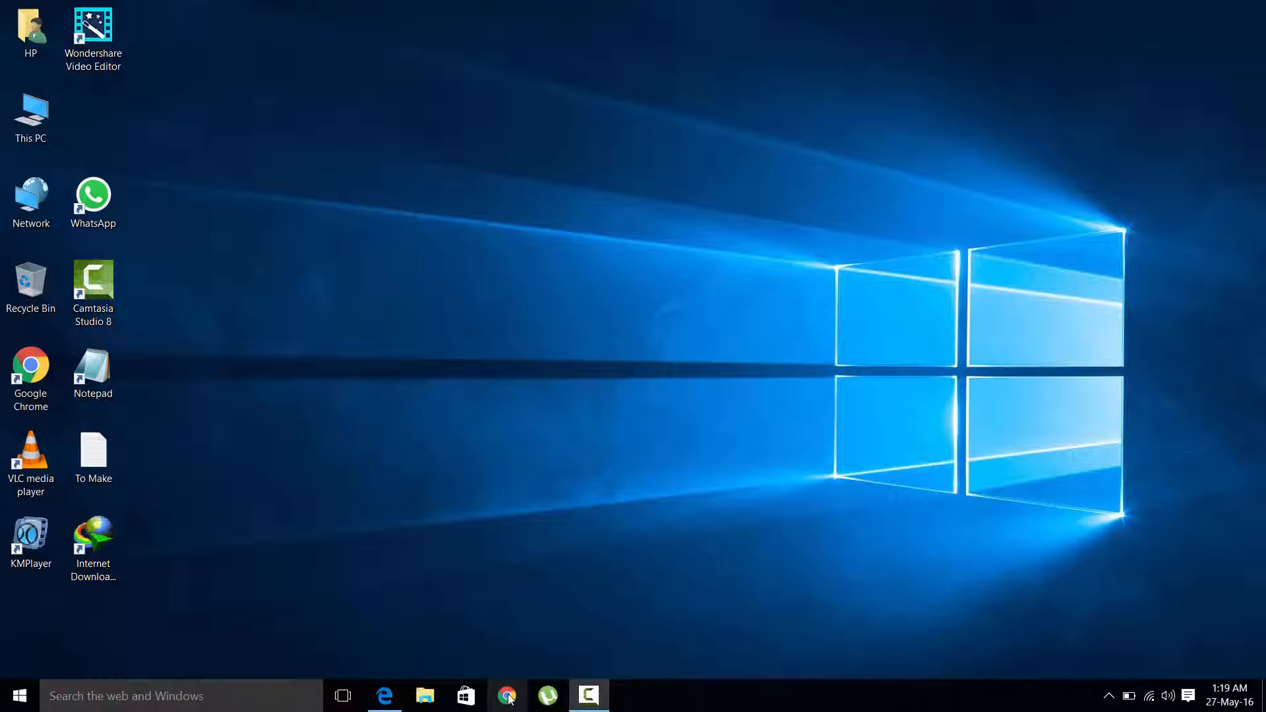
Step: Go to utorrent.com in Chrome and download the free µTorrent for Windows installer
{"action": "left_click", "coordinate": [507, 695]}
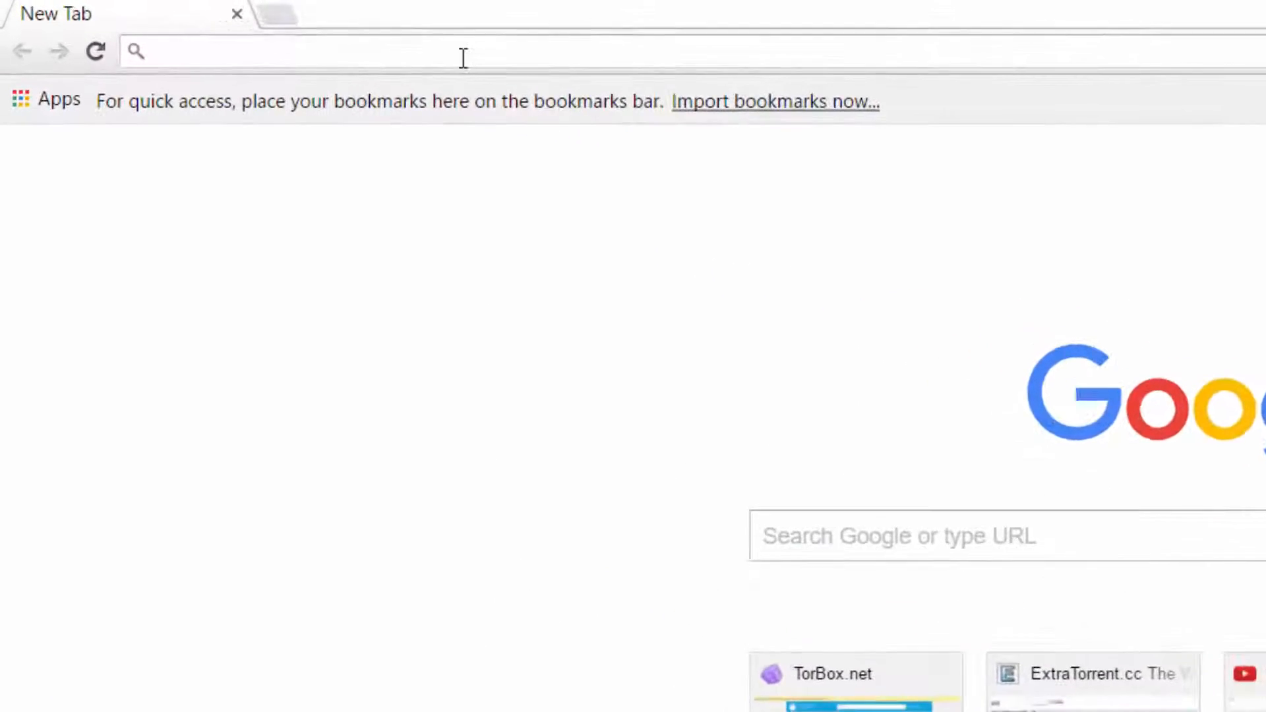
{"action": "type", "text": "utorrent"}
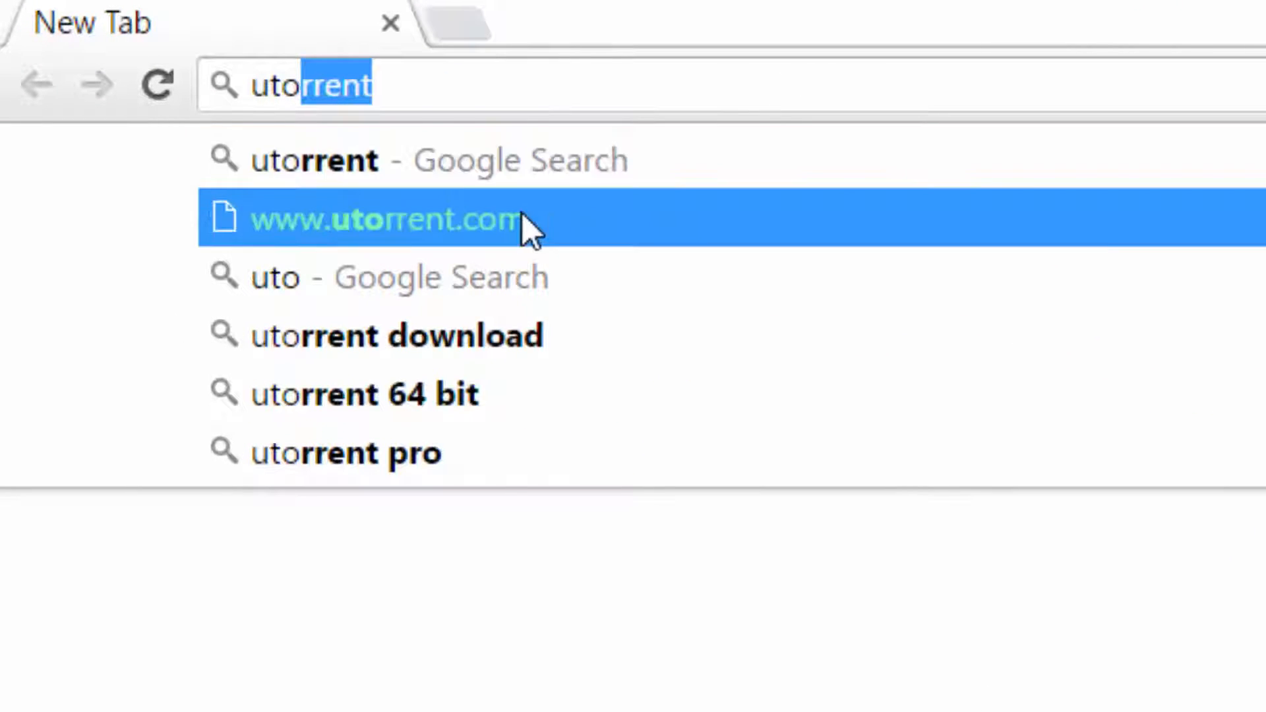
{"action": "left_click", "coordinate": [380, 220]}
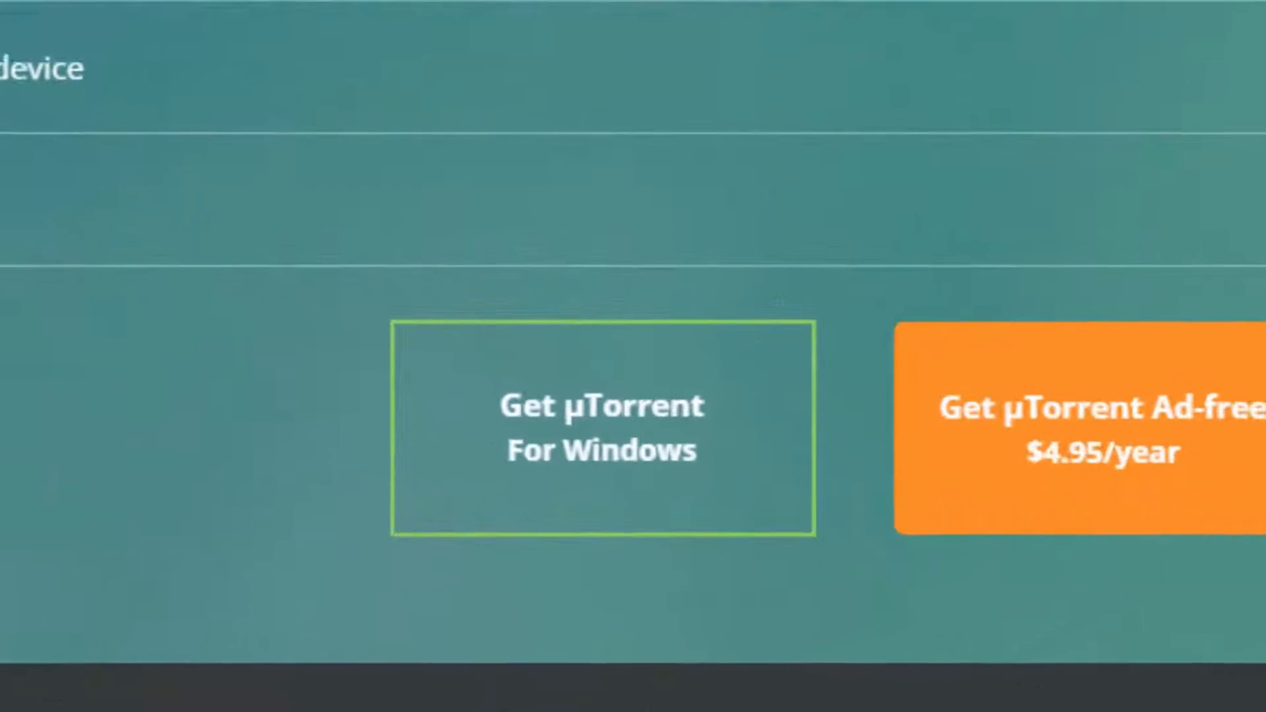
{"action": "left_click", "coordinate": [603, 427]}
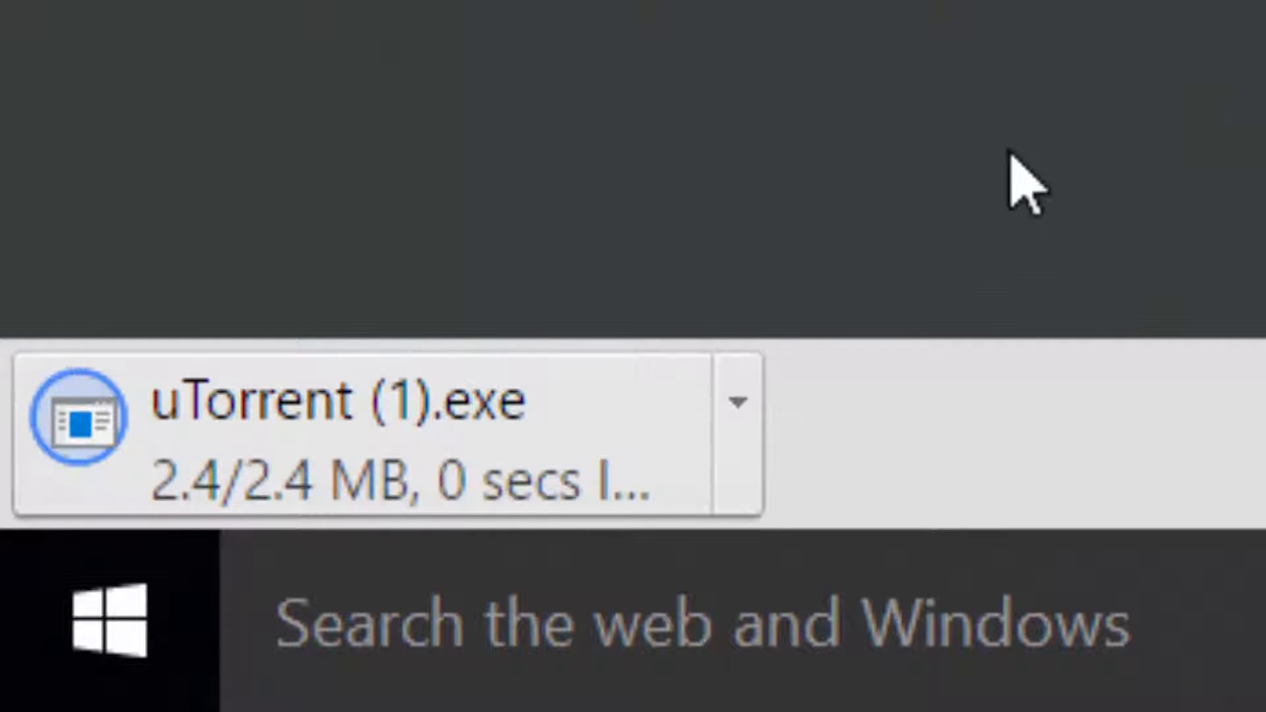
{"action": "mouse_move", "coordinate": [1085, 60]}
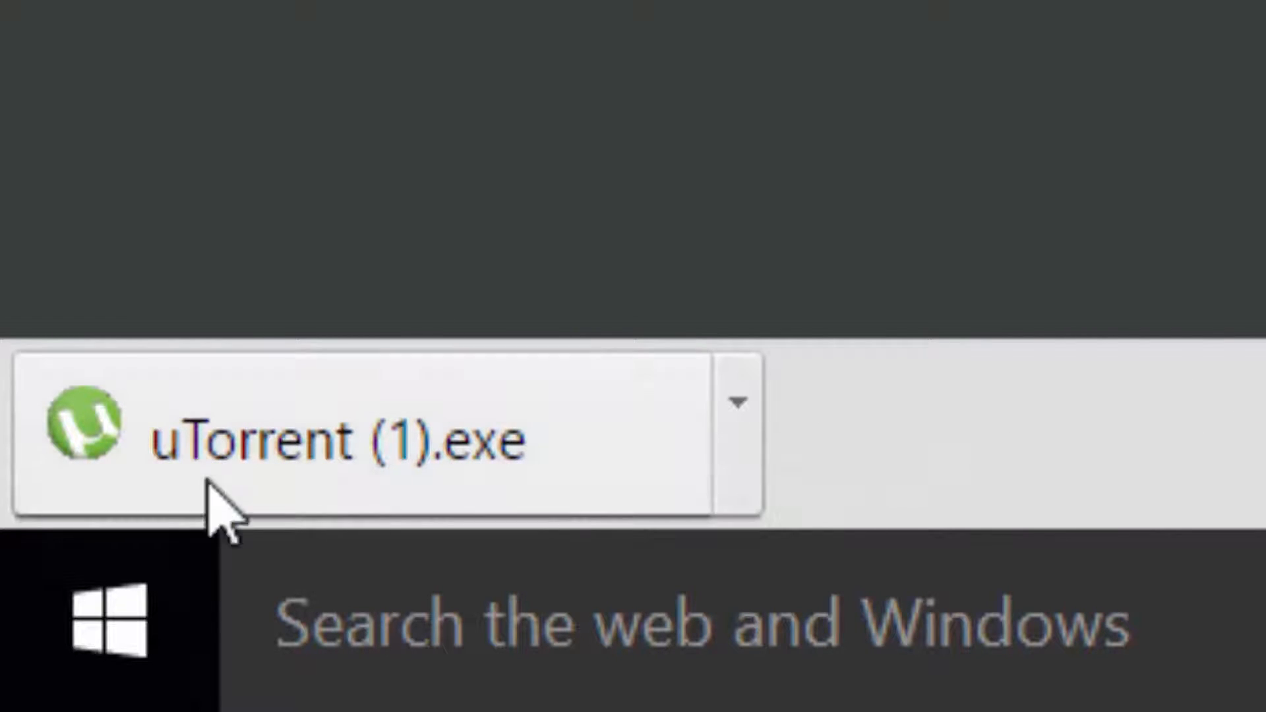
{"action": "mouse_move", "coordinate": [396, 427]}
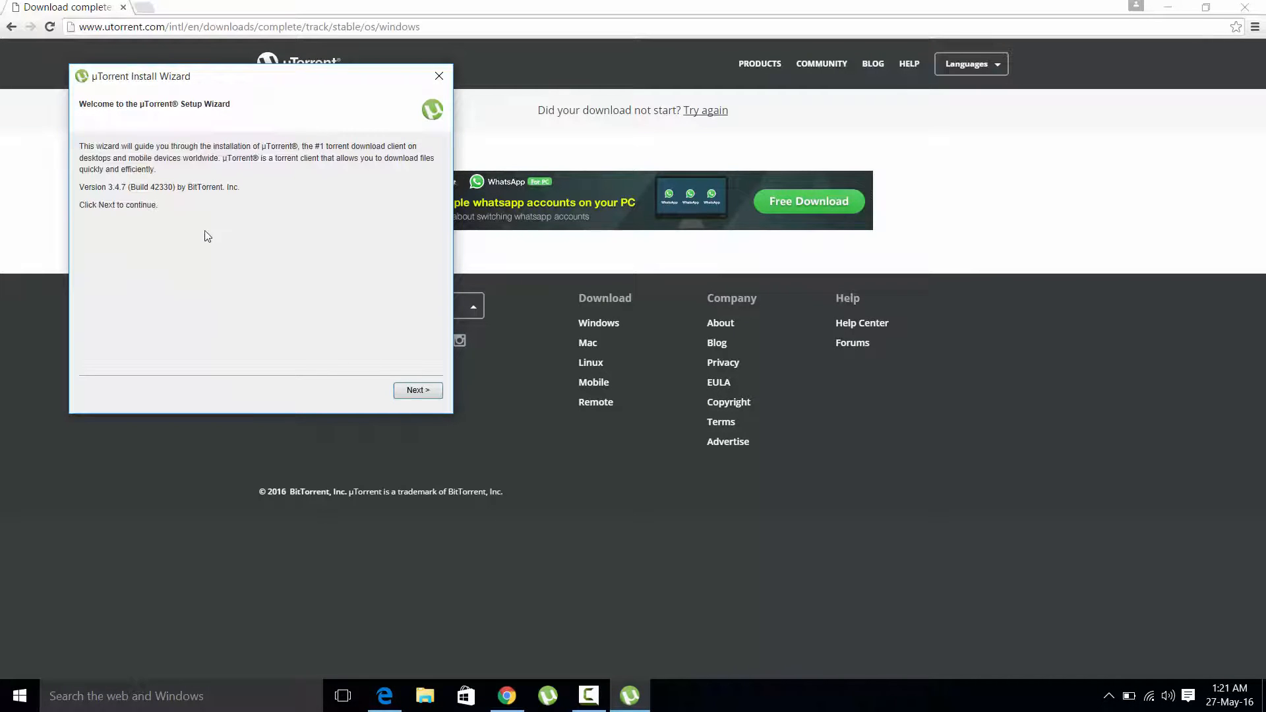
{"action": "mouse_move", "coordinate": [1071, 54]}
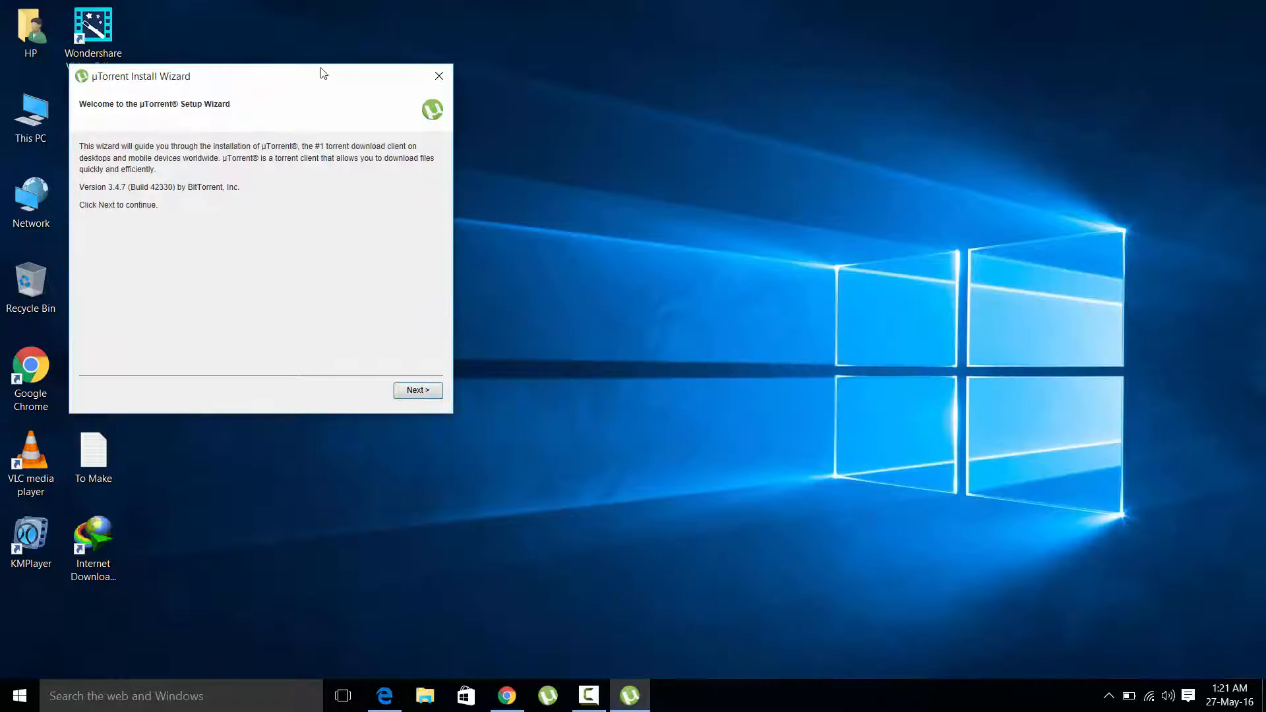
Step: Run through the µTorrent wizard with default shortcuts and configuration, declining the BitTorrent Bundle, and finish
{"action": "left_click_drag", "start_coordinate": [243, 76], "coordinate": [638, 76]}
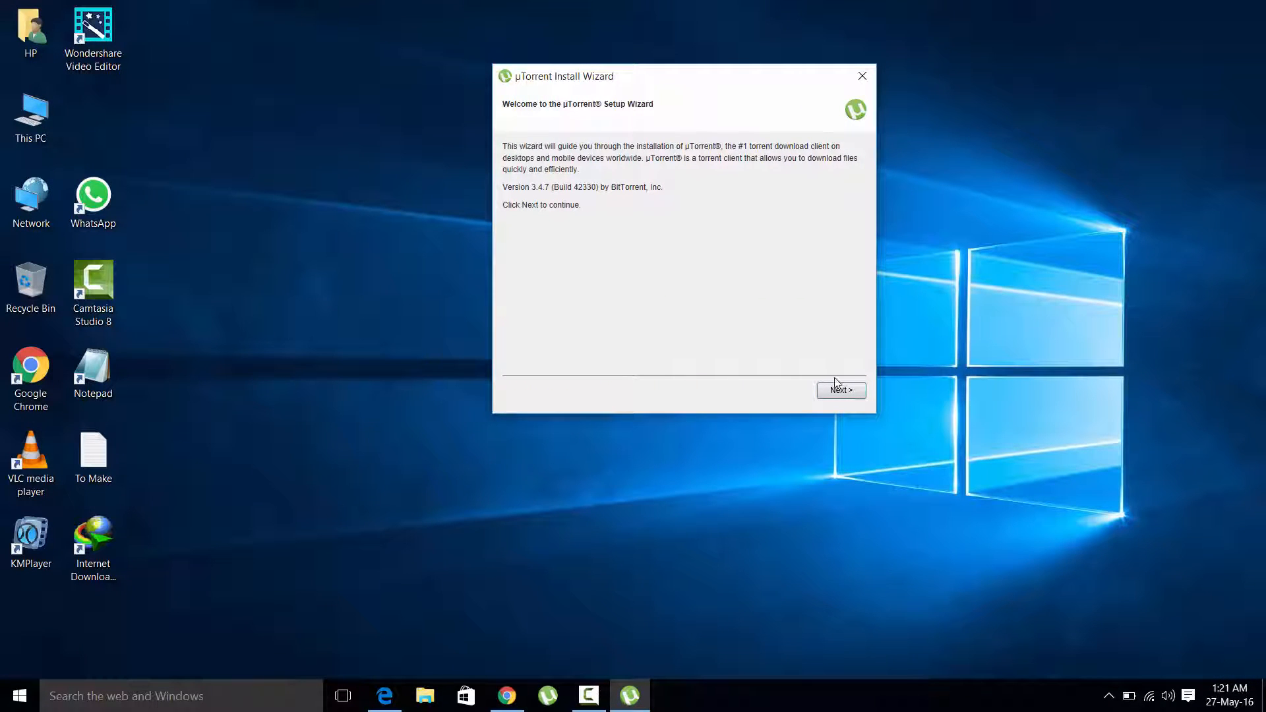
{"action": "left_click", "coordinate": [840, 390]}
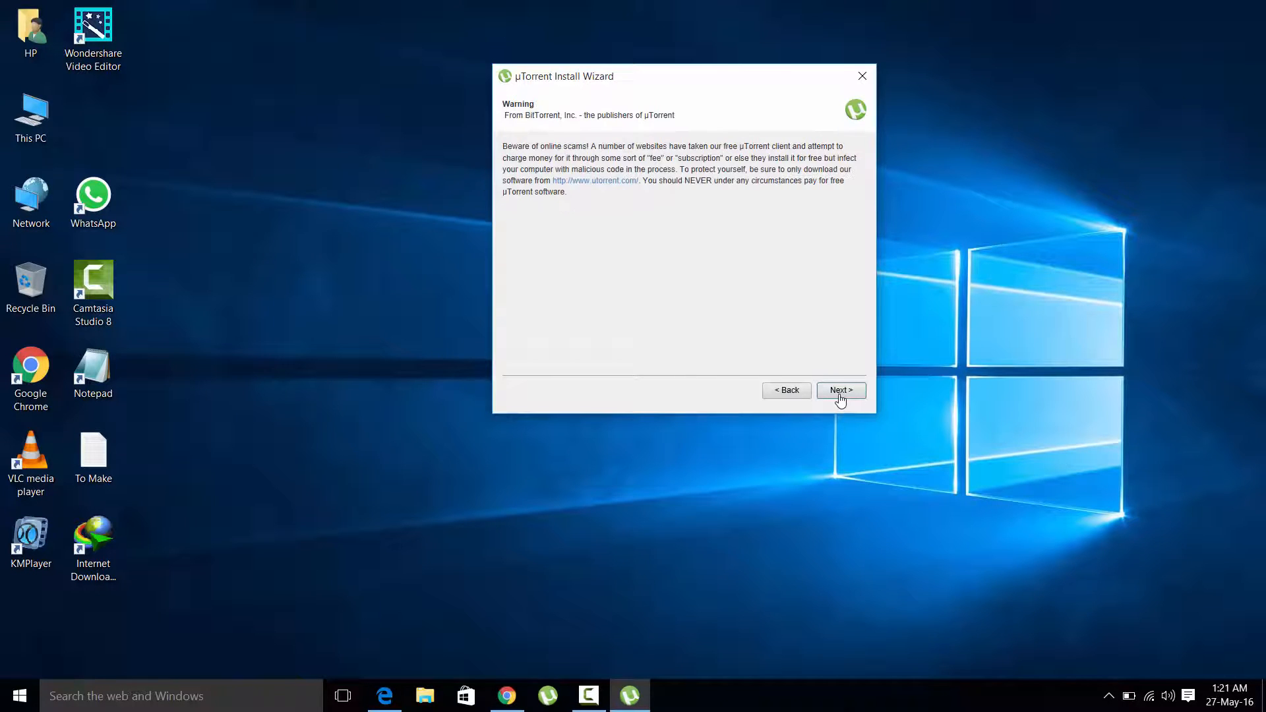
{"action": "left_click", "coordinate": [839, 390]}
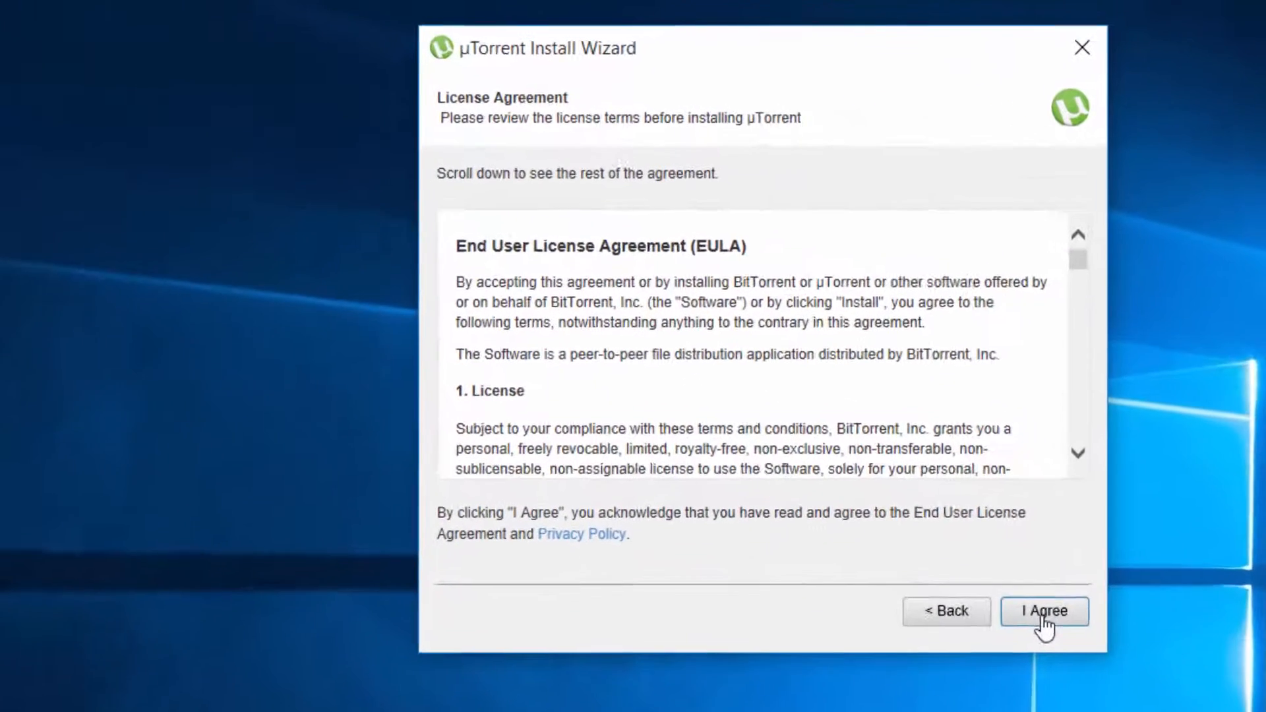
{"action": "left_click", "coordinate": [1044, 610]}
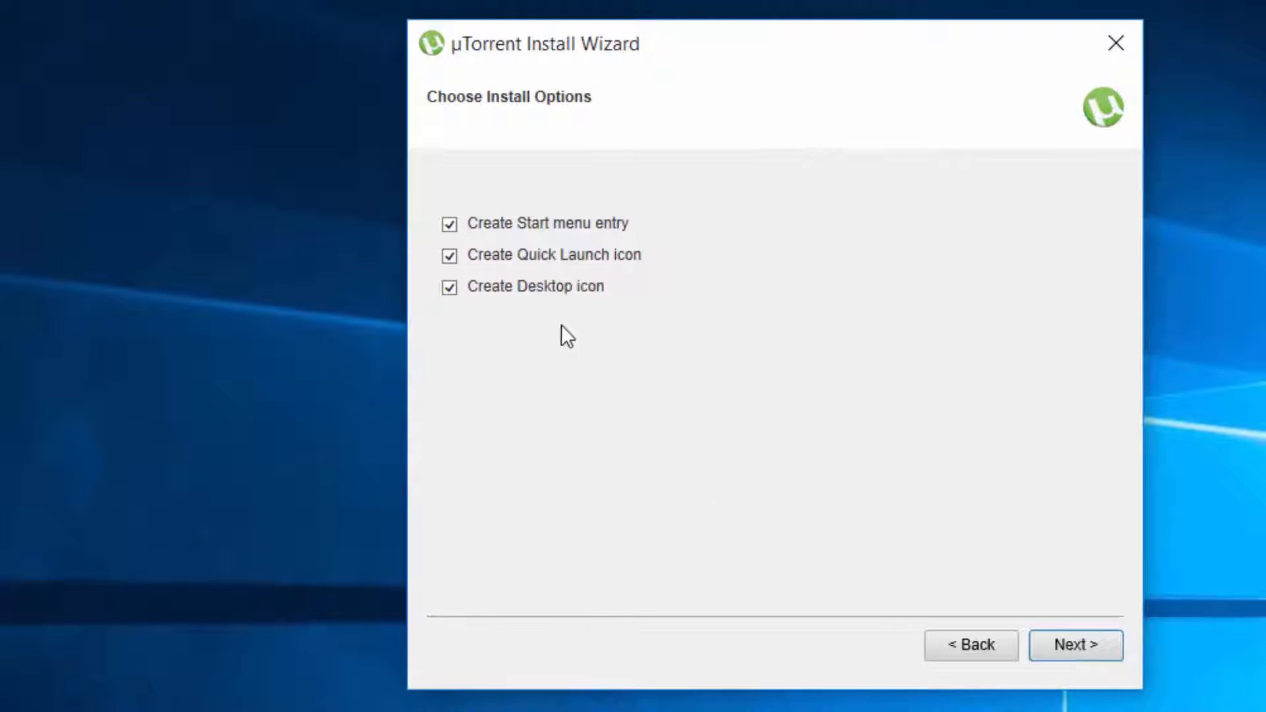
{"action": "left_click", "coordinate": [1076, 645]}
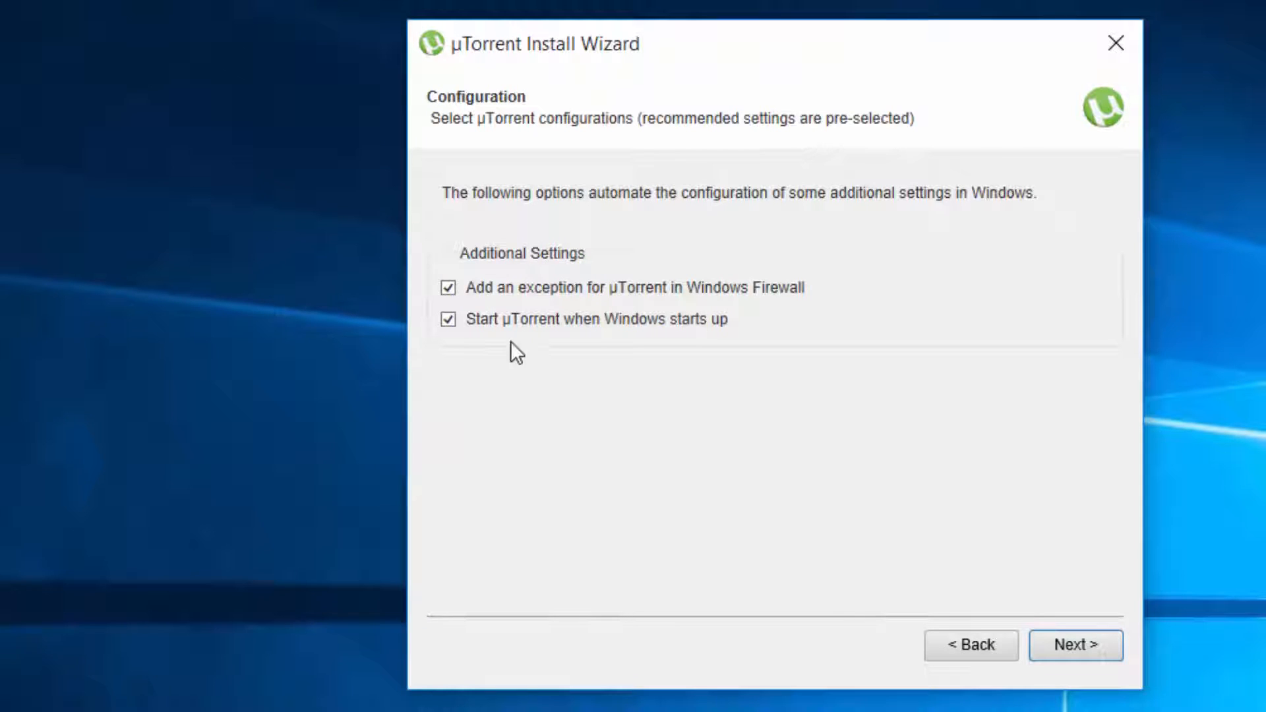
{"action": "left_click", "coordinate": [1075, 645]}
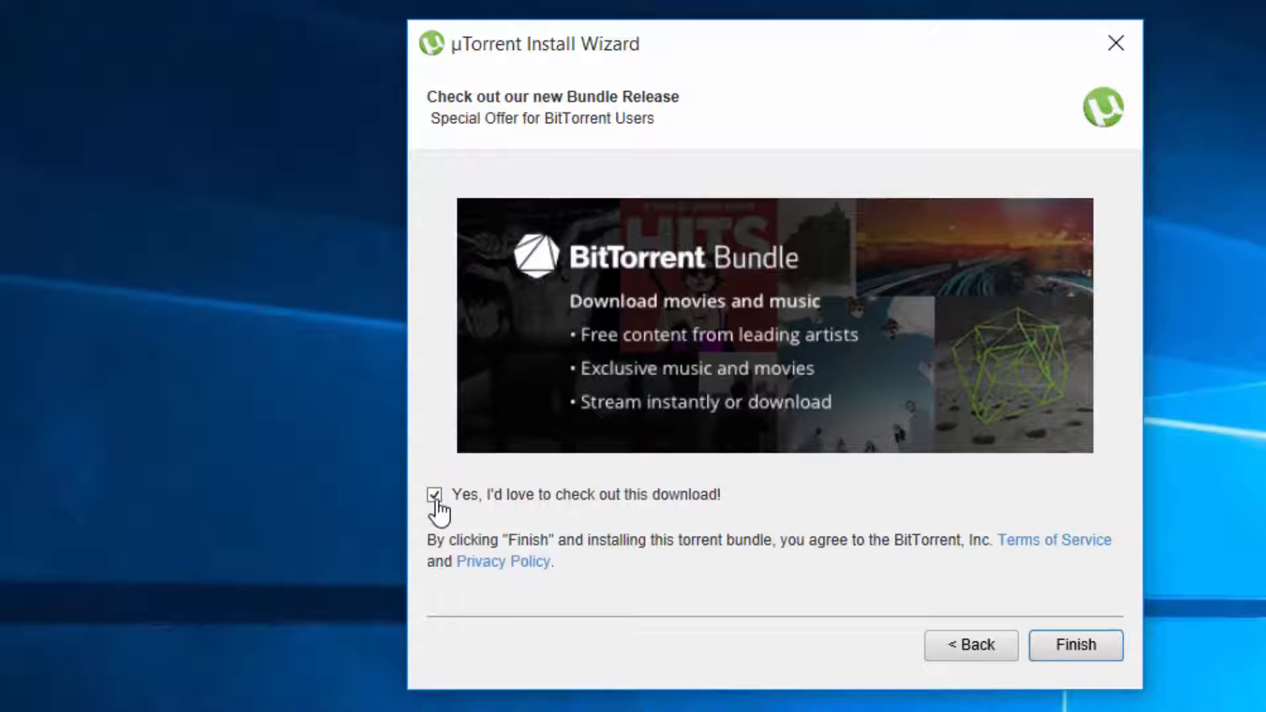
{"action": "left_click", "coordinate": [434, 495]}
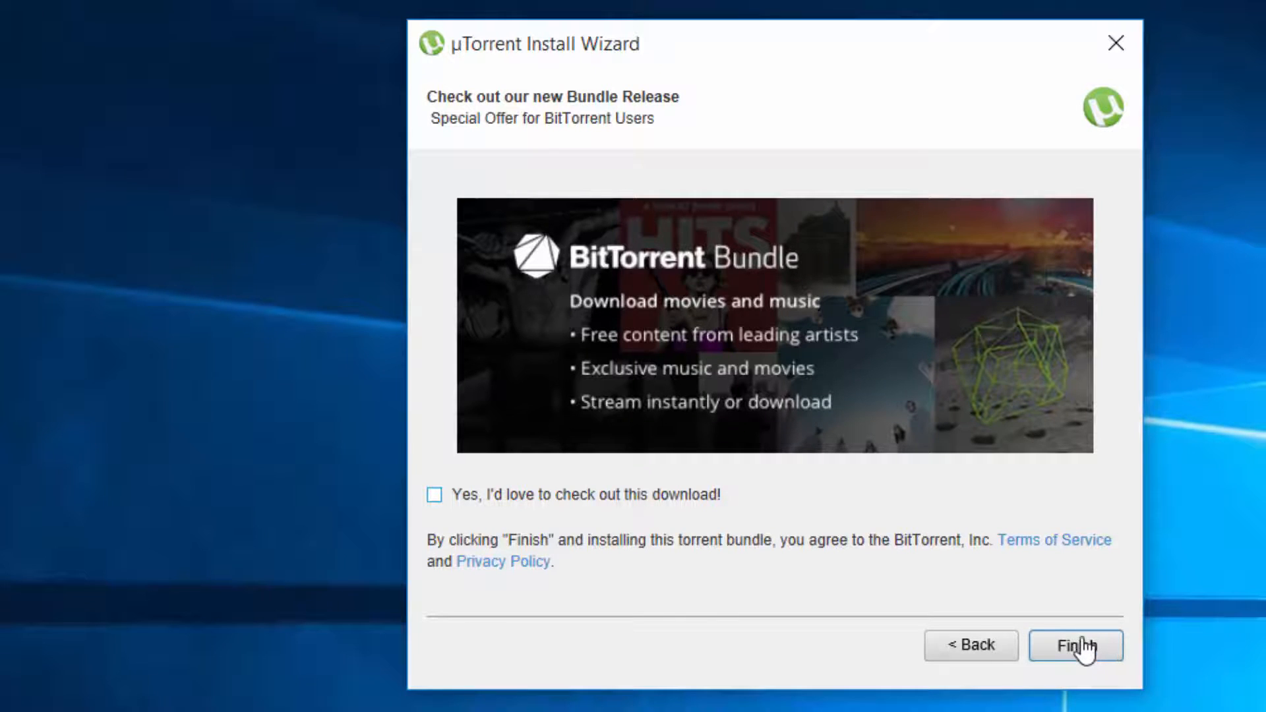
{"action": "left_click", "coordinate": [1075, 644]}
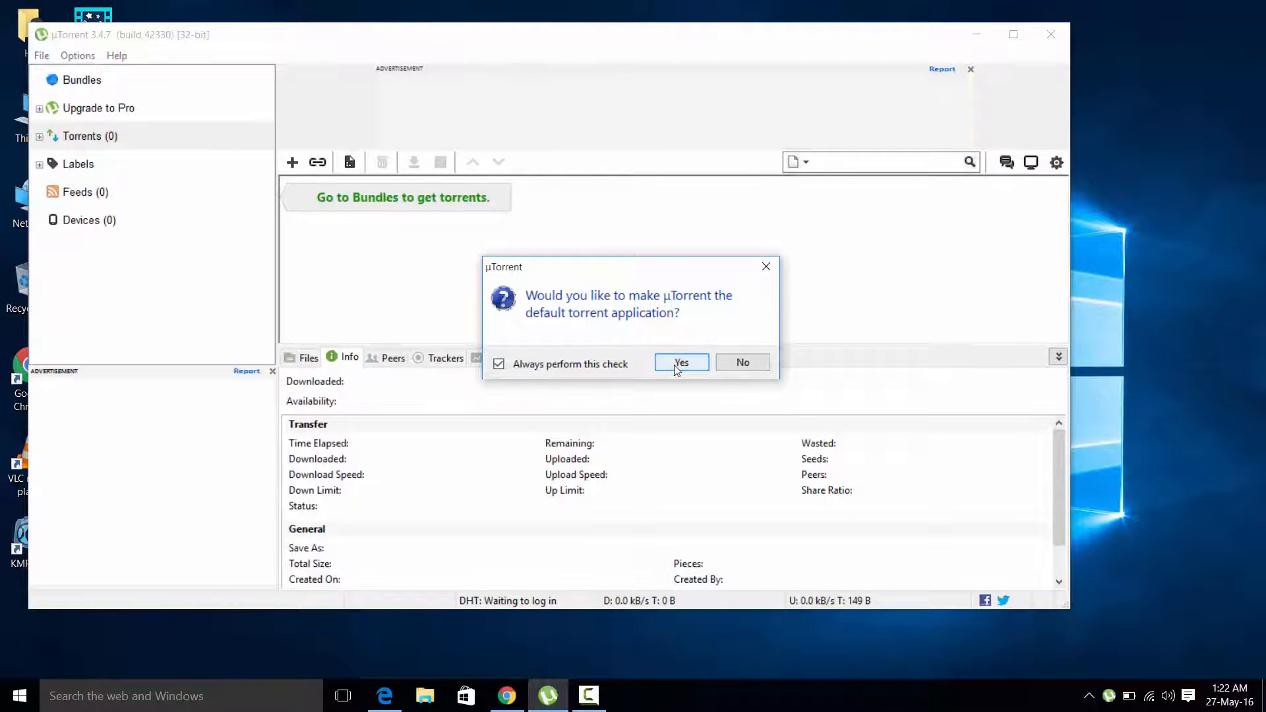
{"action": "mouse_move", "coordinate": [680, 311]}
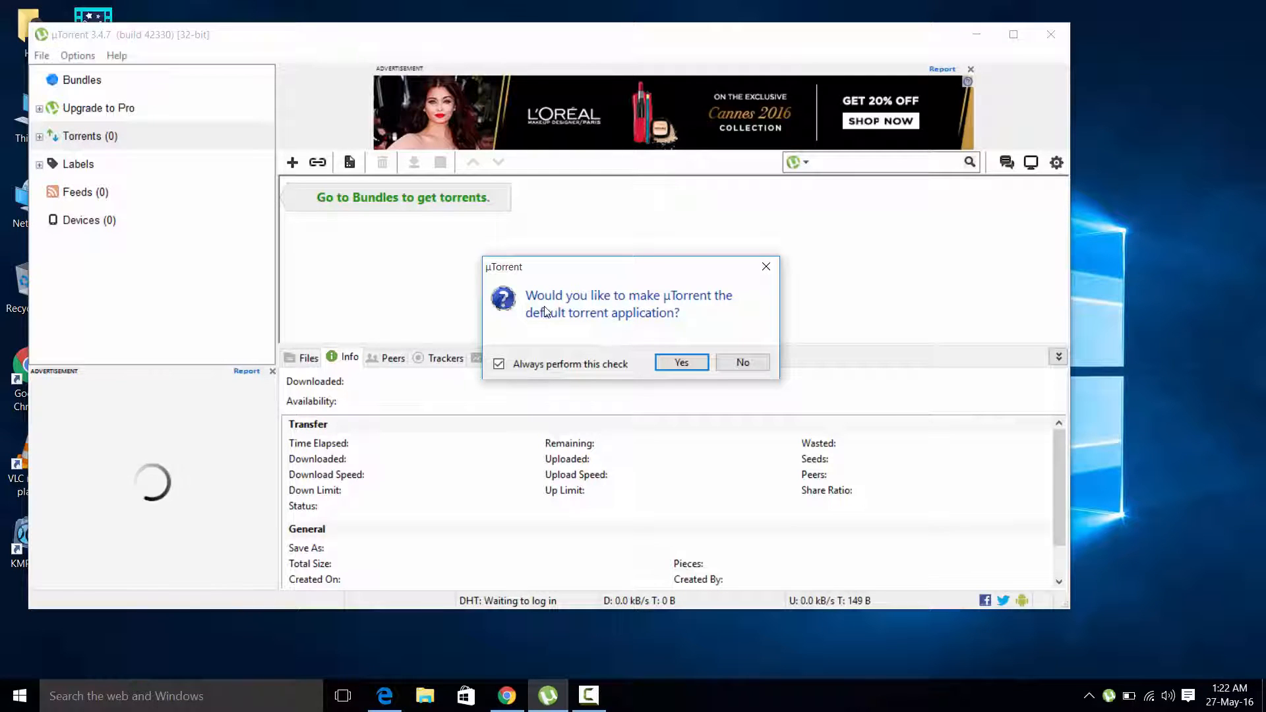
{"action": "mouse_move", "coordinate": [544, 331]}
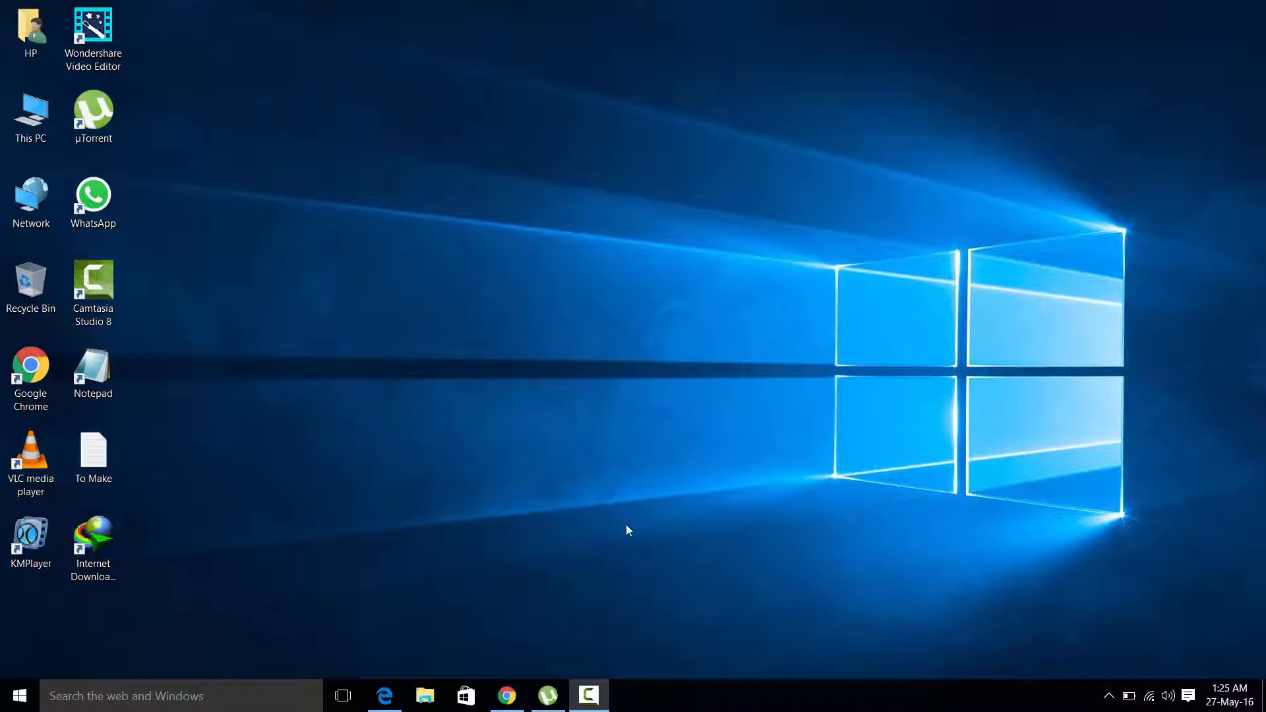
{"action": "mouse_move", "coordinate": [677, 509]}
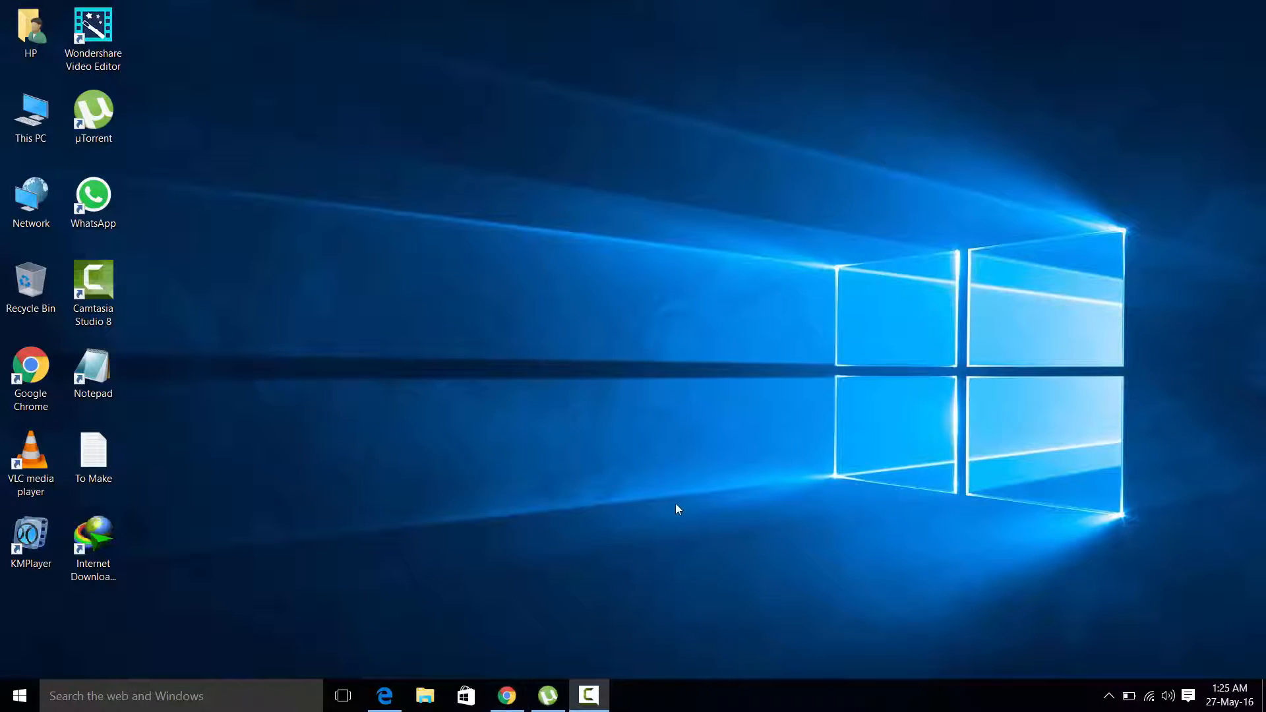
{"action": "mouse_move", "coordinate": [601, 456]}
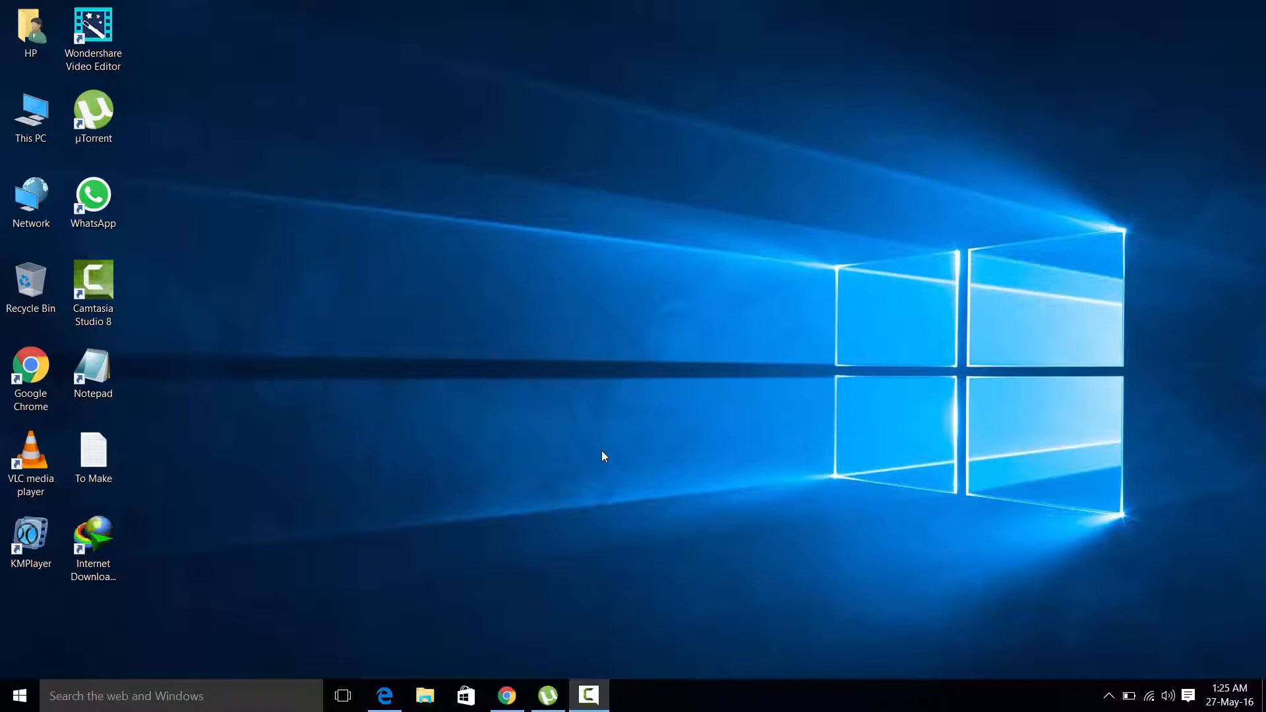
Step: Bring Chrome back to the front on ExtraTorrent's newly most popular torrents list
{"action": "left_click", "coordinate": [507, 695]}
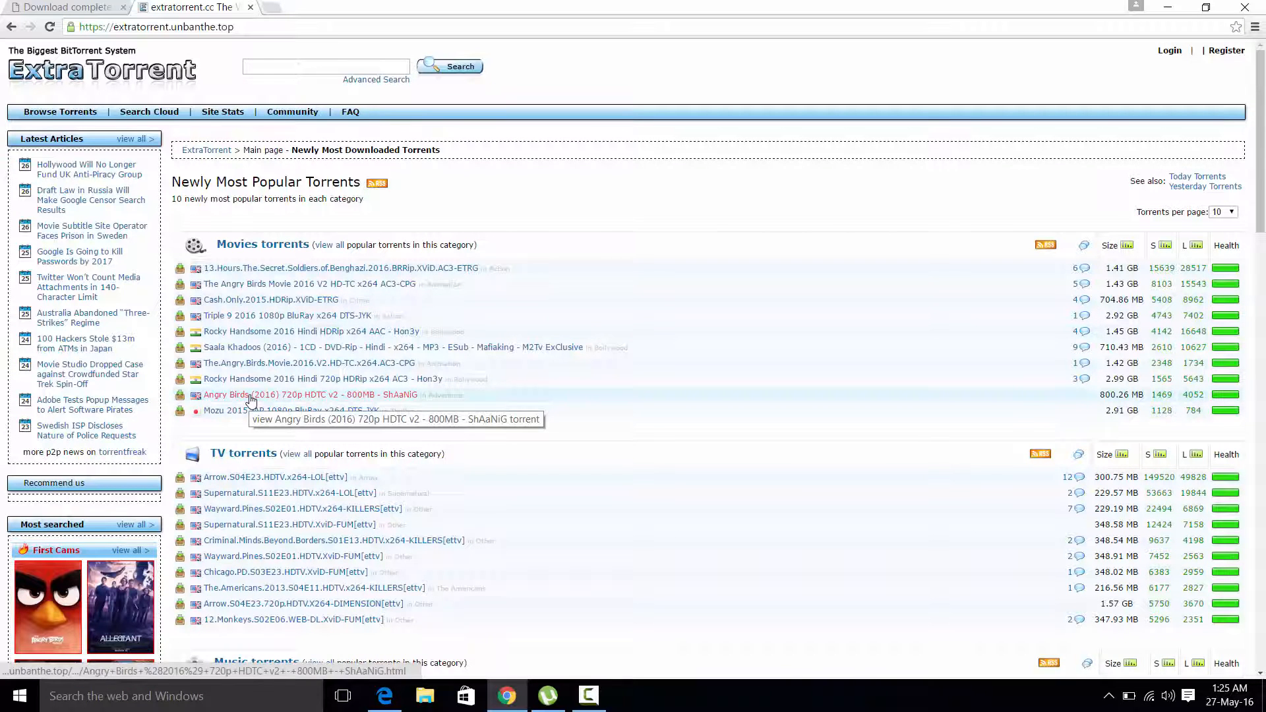
Step: Follow the Angry Birds (2016) 720p magnet link and allow it to launch µTorrent
{"action": "left_click", "coordinate": [300, 394]}
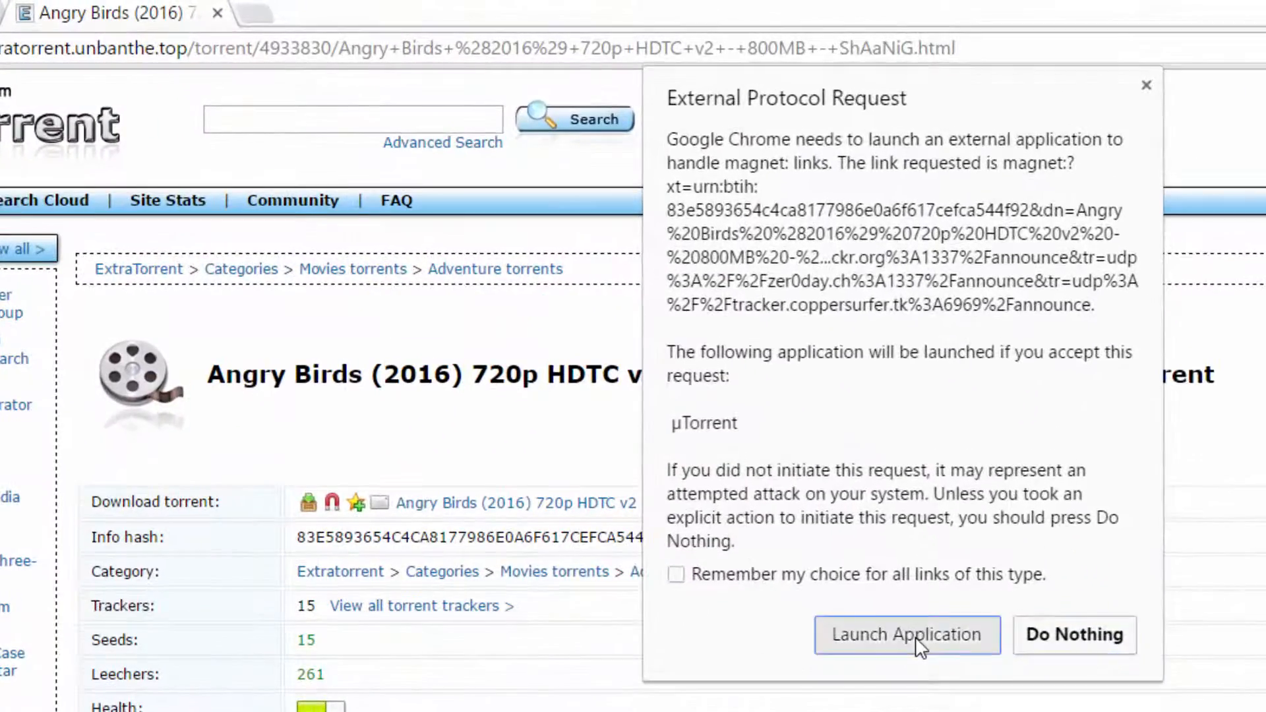
{"action": "left_click", "coordinate": [906, 634]}
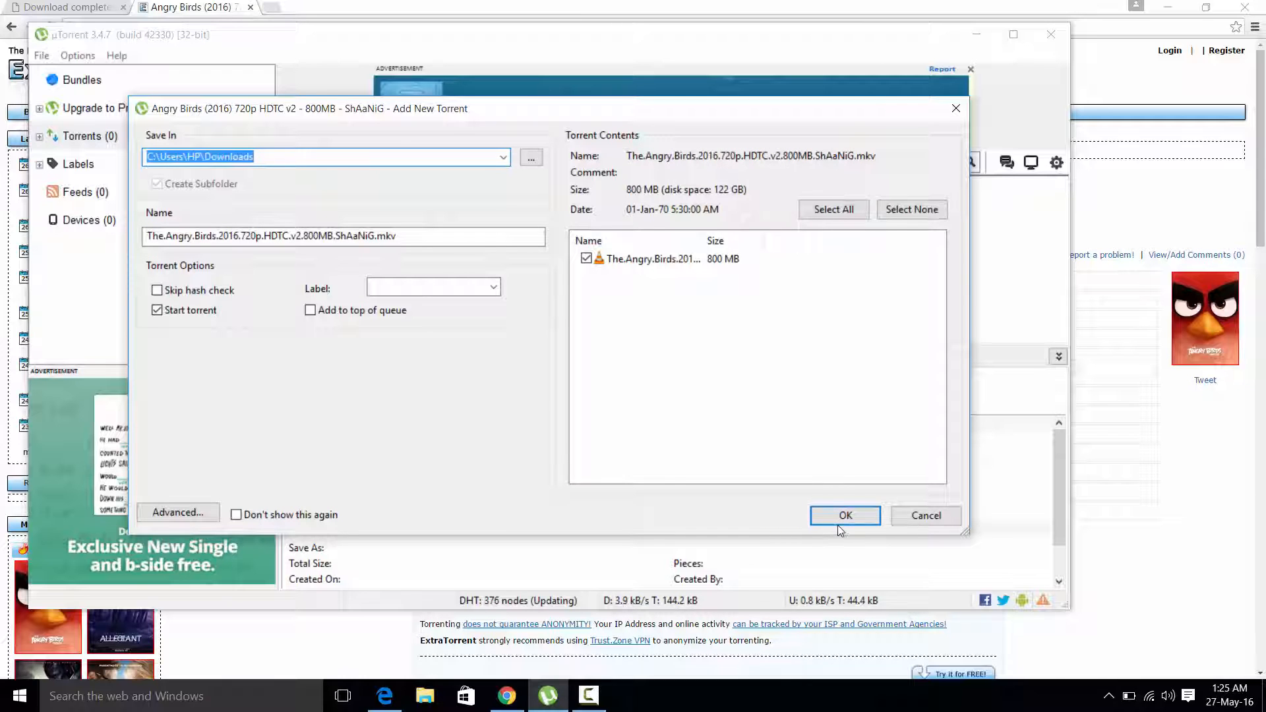
Step: Confirm the Add New Torrent dialog so the 800 MB Angry Birds 720p torrent starts downloading
{"action": "left_click", "coordinate": [843, 515]}
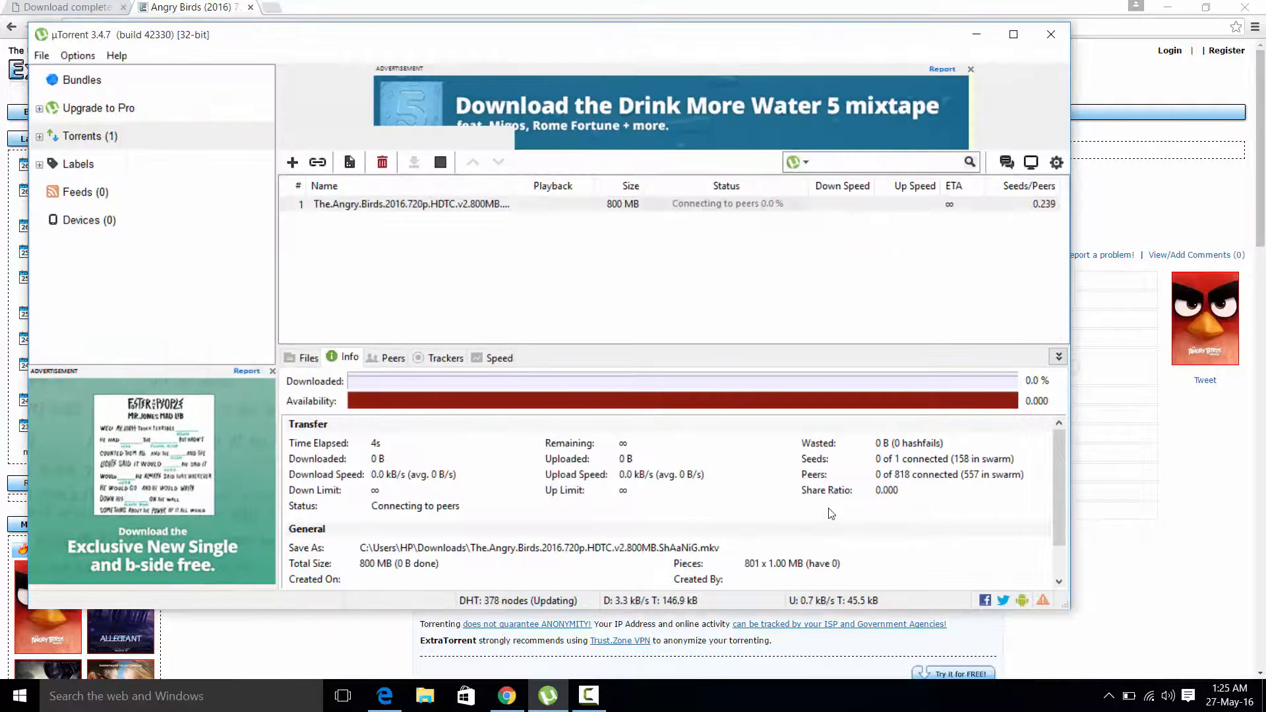